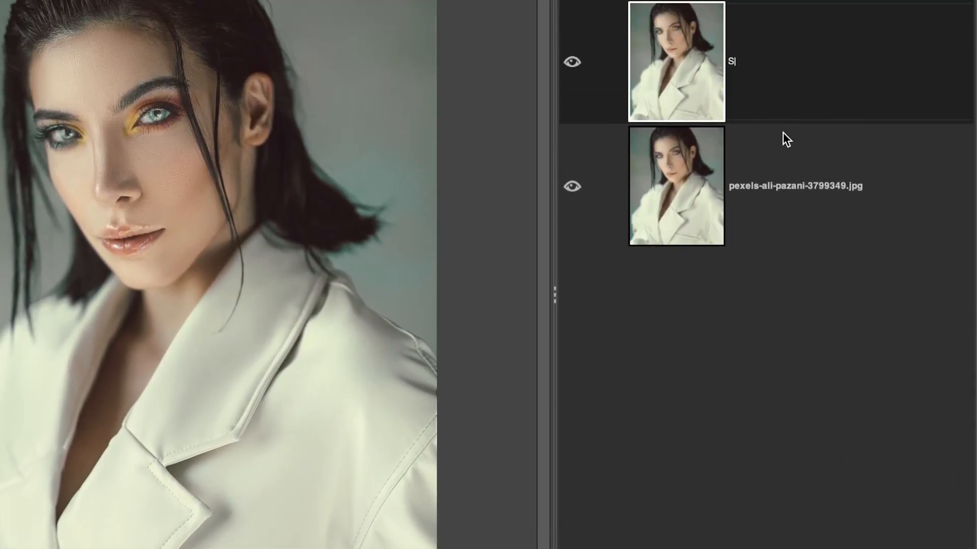
# Type 'Select + Mask' as the name of the duplicated portrait layer
pyautogui.write('elect + M')
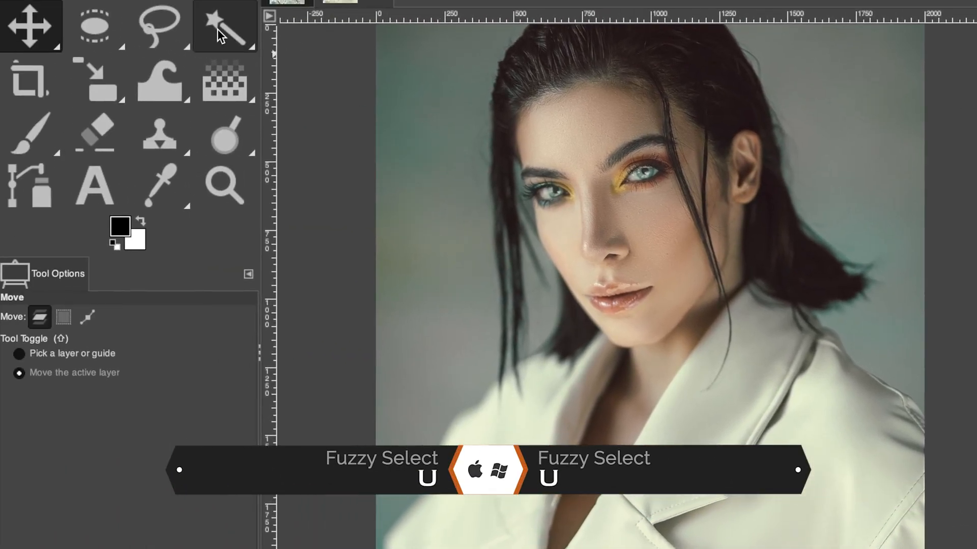
# Fuzzy-select the grey-green backdrop beside the woman's hair
pyautogui.click(225, 26)
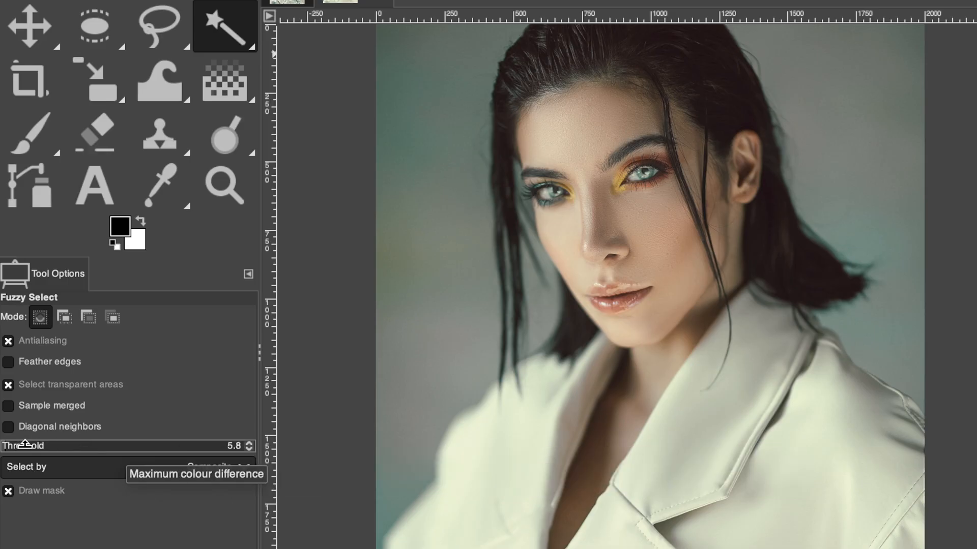
pyautogui.moveTo(96, 527)
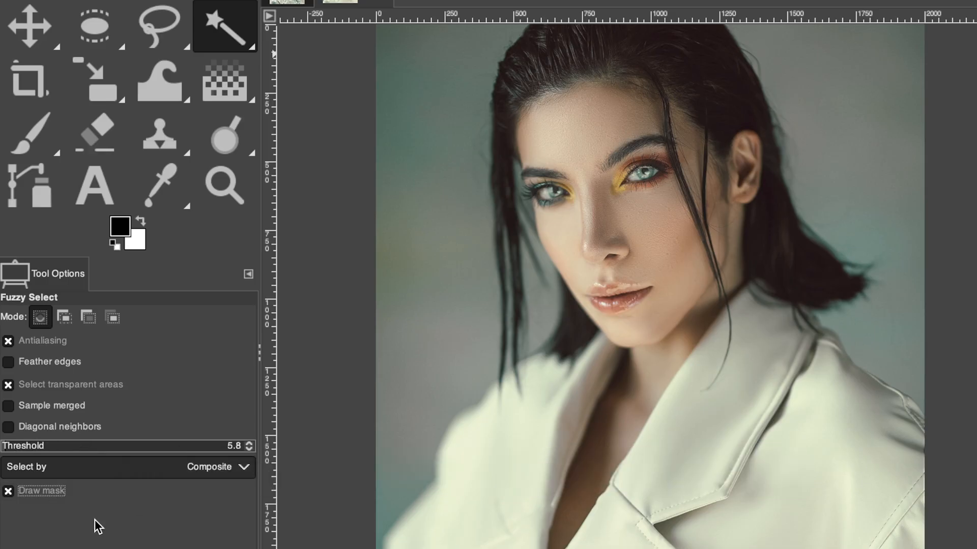
pyautogui.moveTo(424, 44)
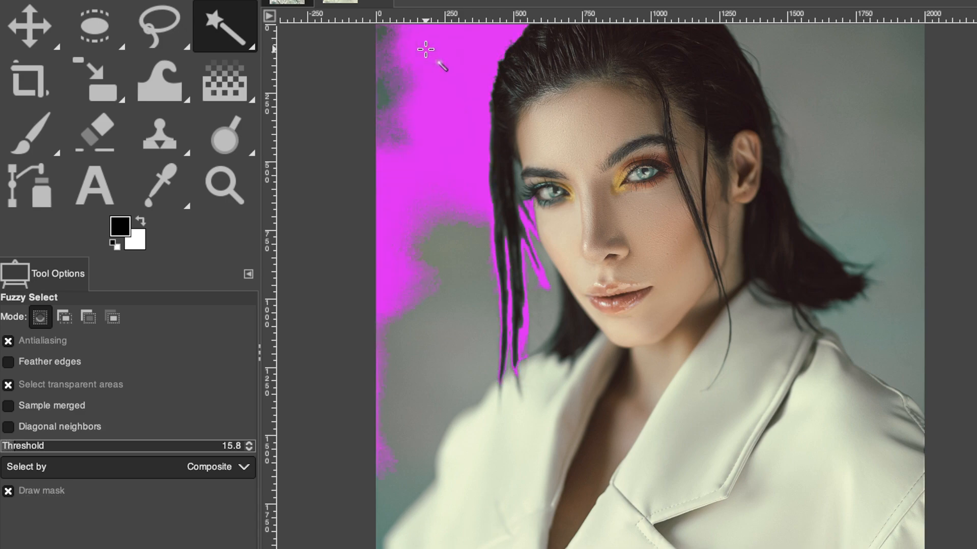
pyautogui.click(245, 446)
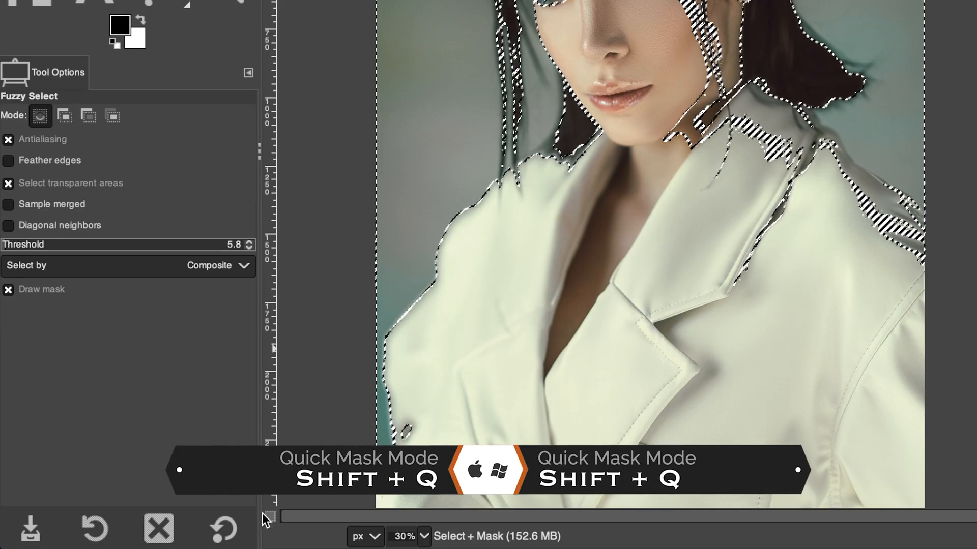
# In Quick Mask, brush over lips, chin, eye, hairline and coat, then shrink the brush
pyautogui.click(270, 520)
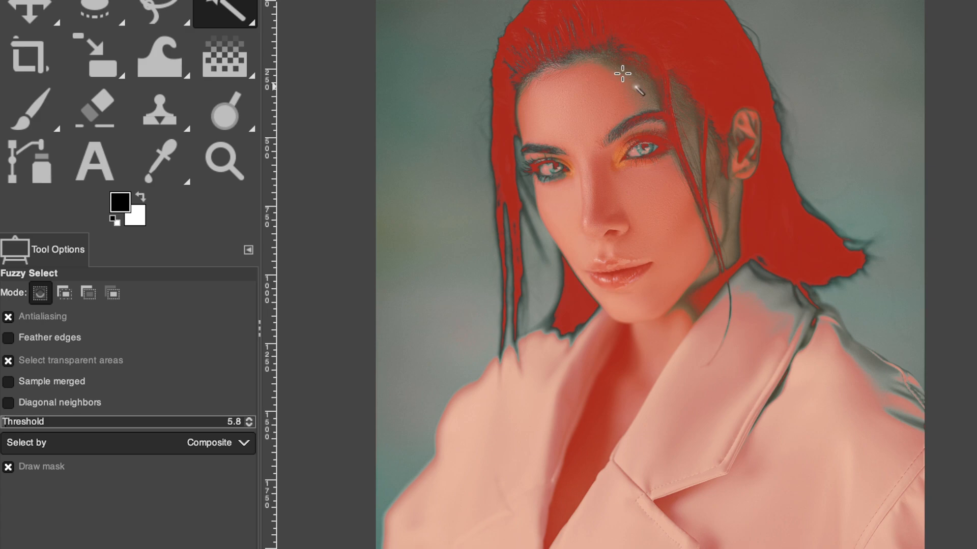
pyautogui.moveTo(691, 280)
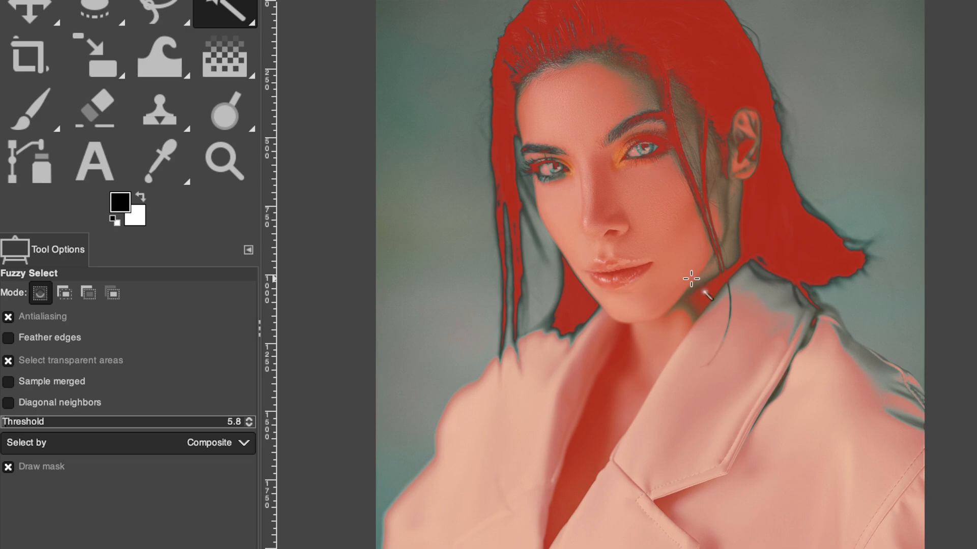
pyautogui.press('p')
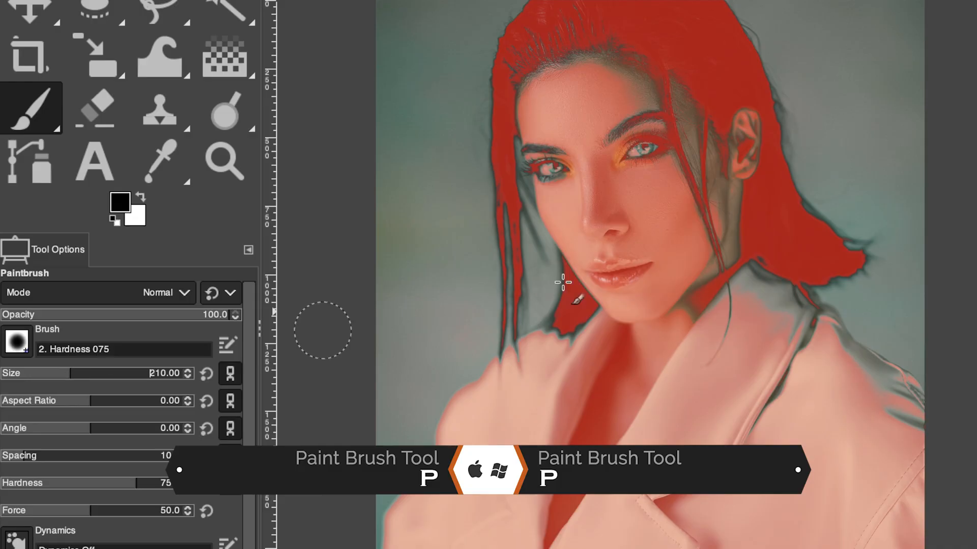
pyautogui.moveTo(595, 283)
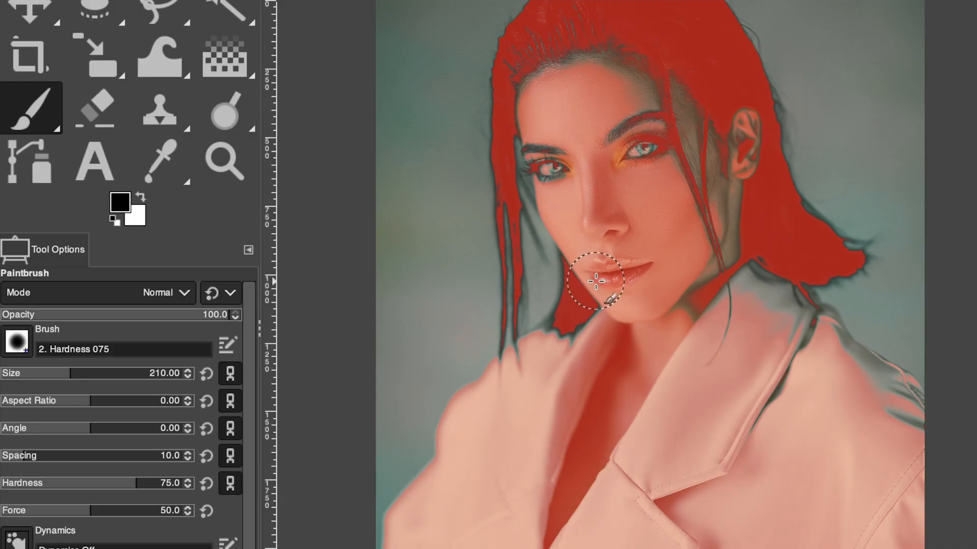
pyautogui.moveTo(595, 281); pyautogui.dragTo(553, 173)
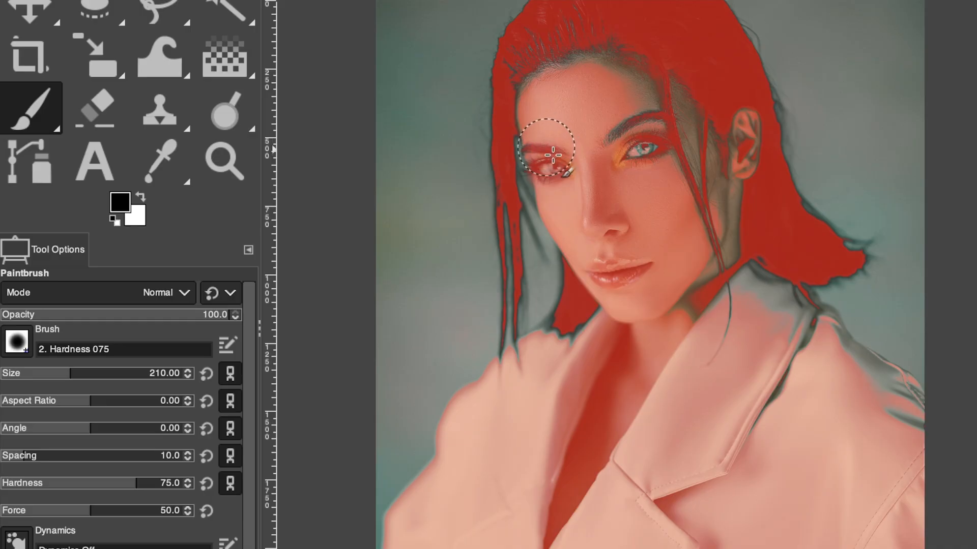
pyautogui.moveTo(552, 155); pyautogui.dragTo(607, 30)
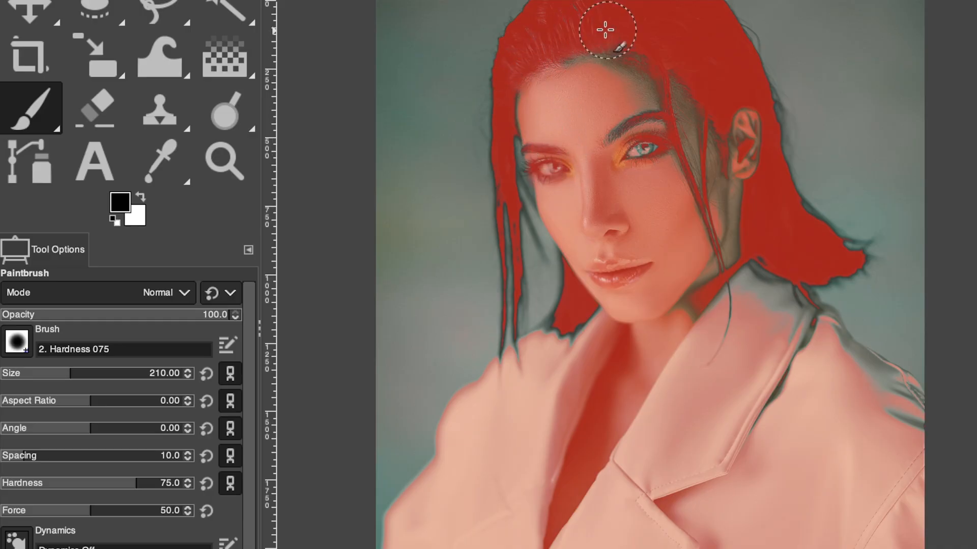
pyautogui.moveTo(607, 31); pyautogui.dragTo(800, 333)
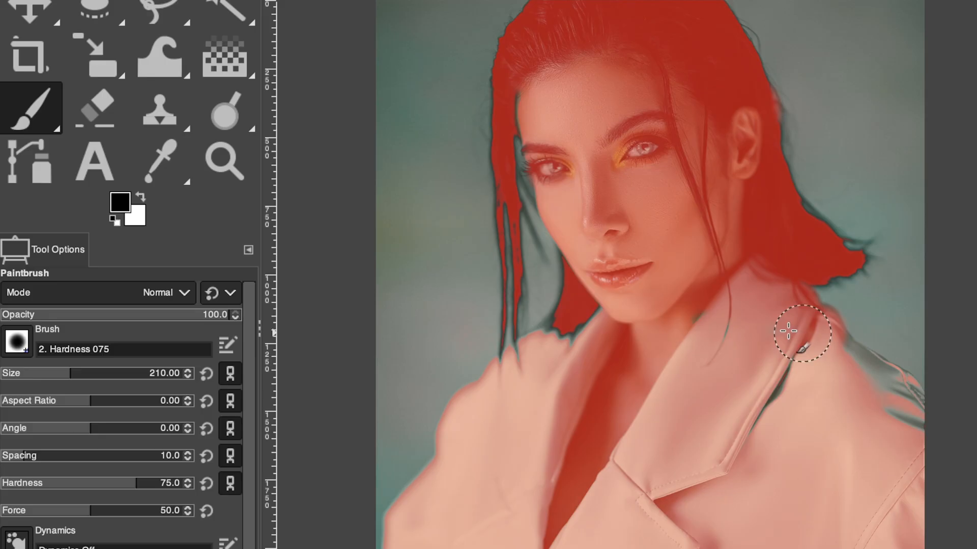
pyautogui.moveTo(800, 333); pyautogui.dragTo(710, 542)
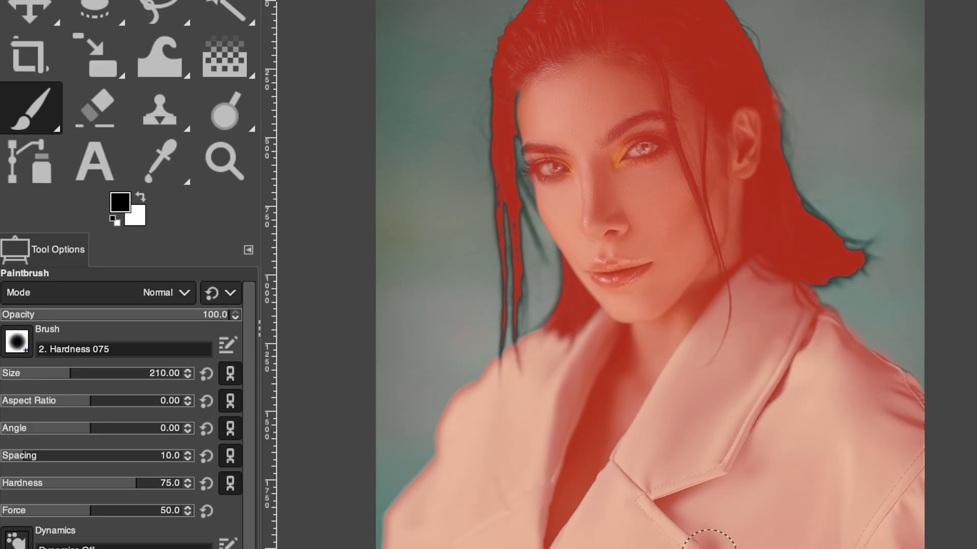
pyautogui.moveTo(106, 372); pyautogui.dragTo(44, 373)
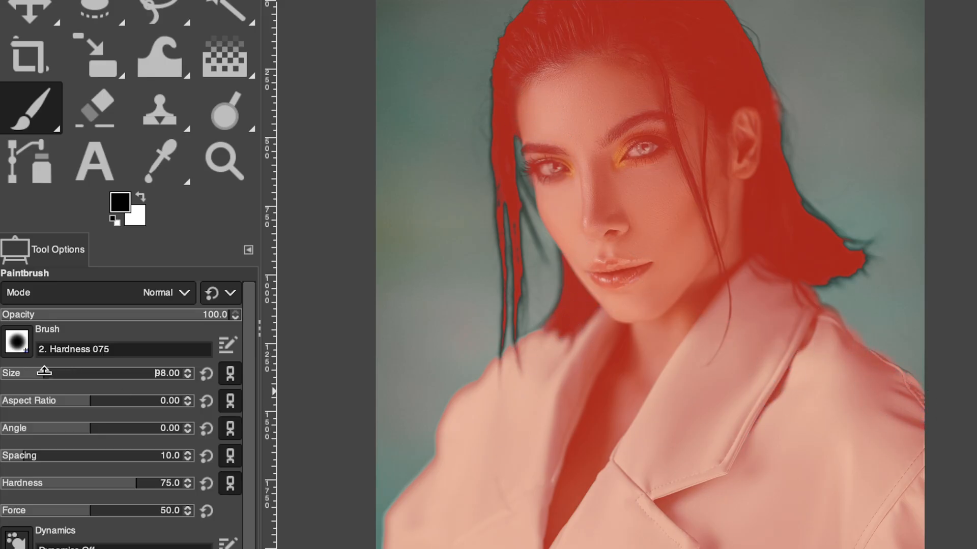
pyautogui.click(141, 194)
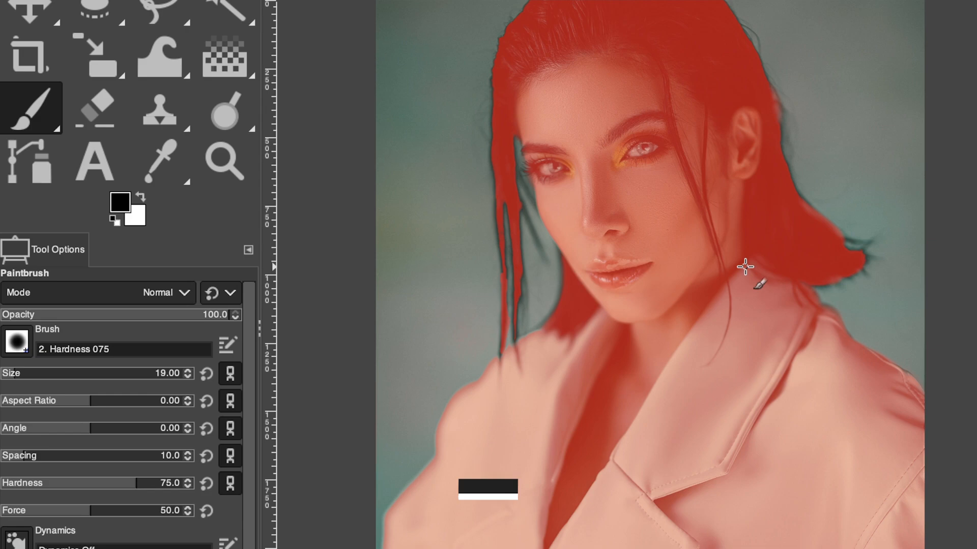
# Leave Quick Mask and add a layer mask built from the backdrop selection
pyautogui.press('shift+q')
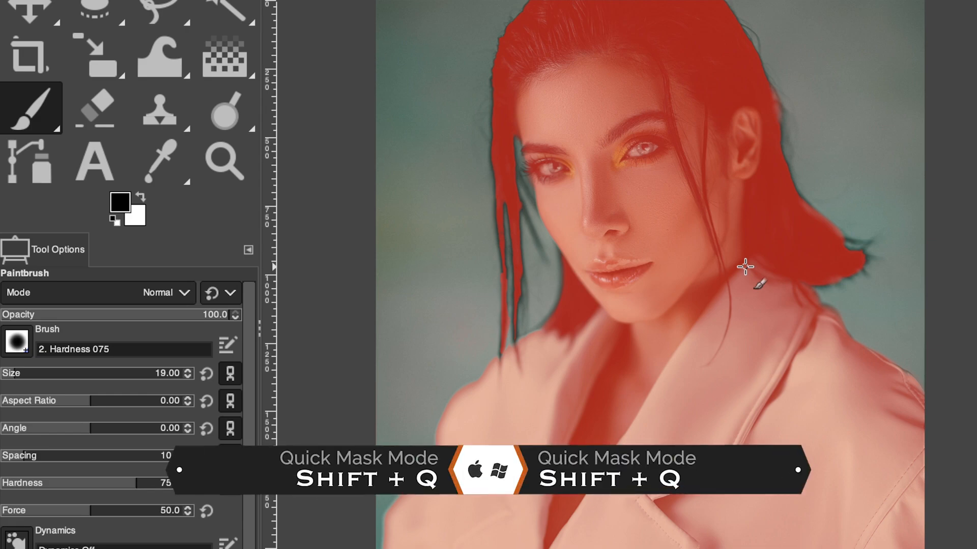
pyautogui.press('shift+q')
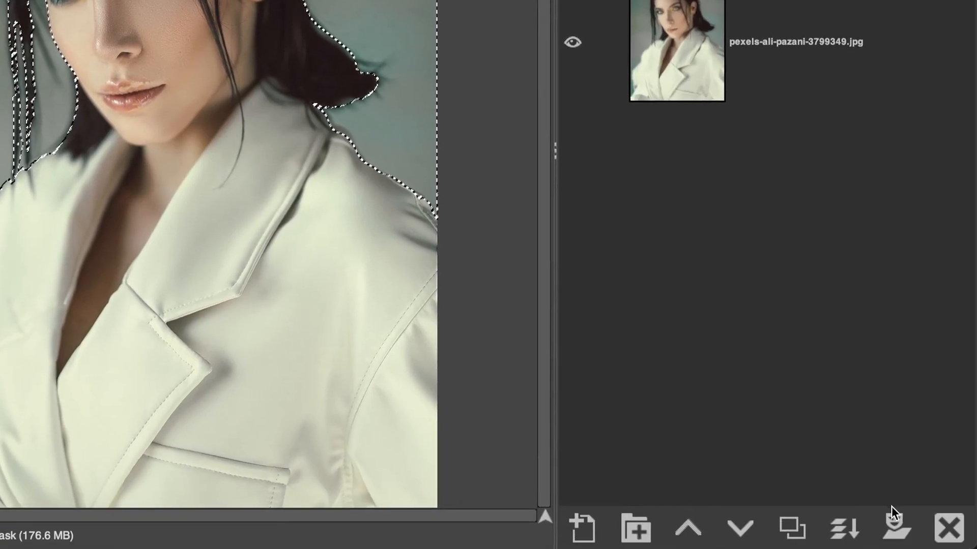
pyautogui.click(897, 528)
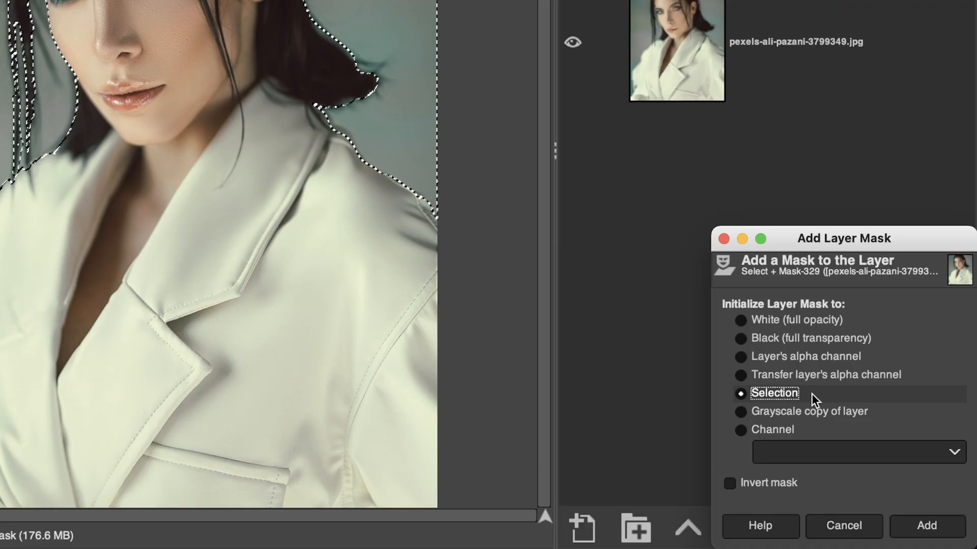
pyautogui.moveTo(865, 445)
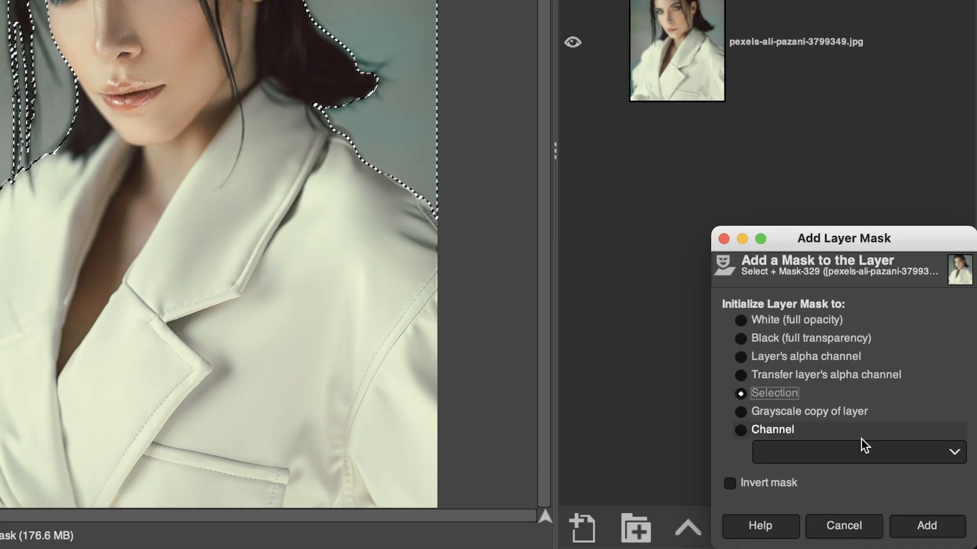
pyautogui.click(926, 525)
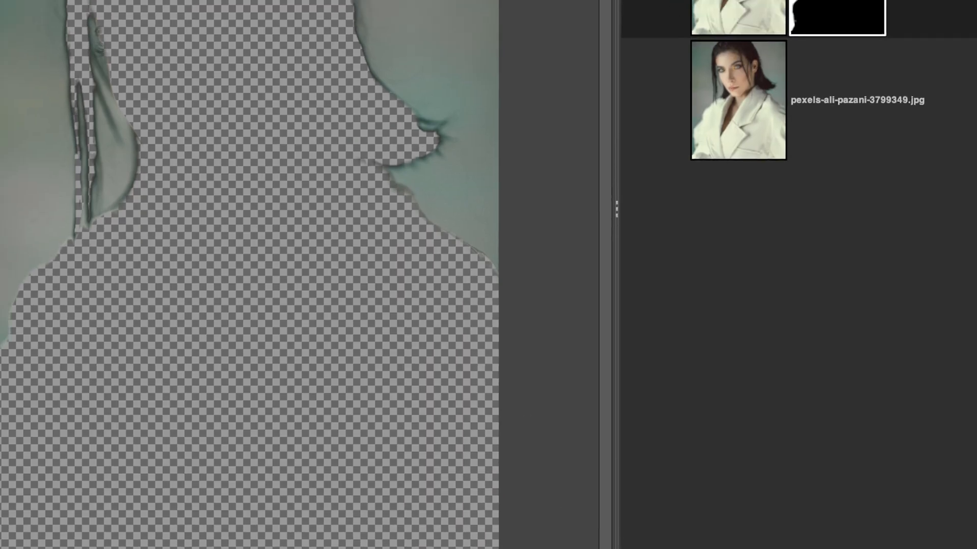
# Clear the selection, invert the layer mask, and switch to painting white
pyautogui.click(27, 9)
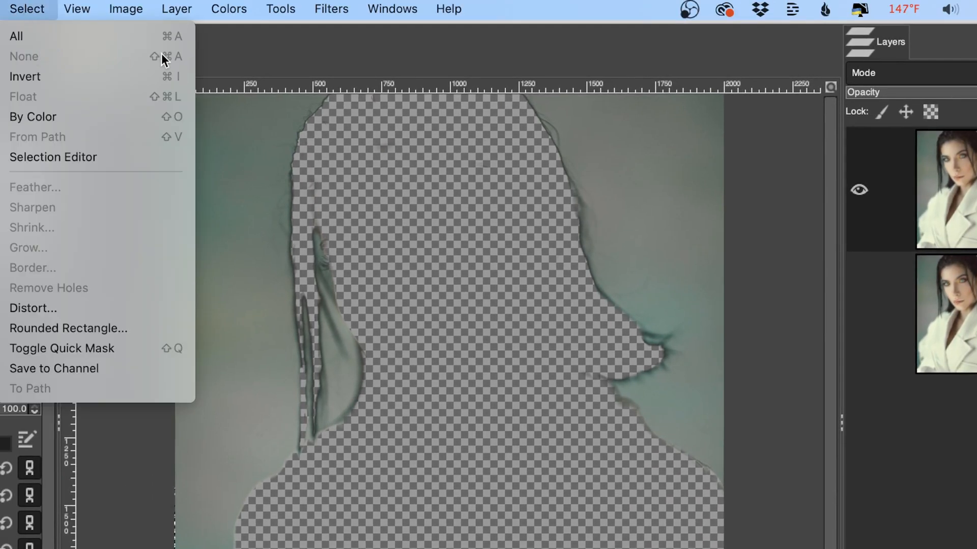
pyautogui.click(88, 9)
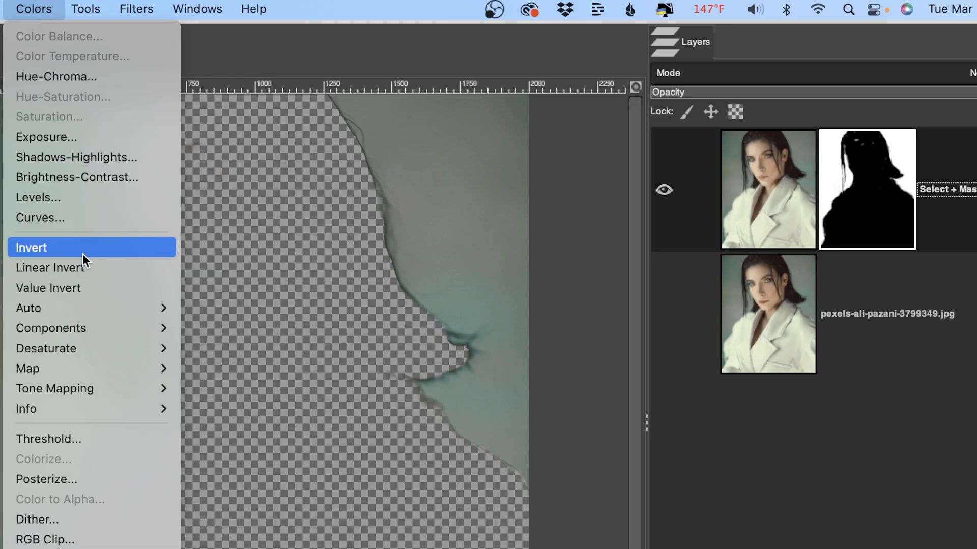
pyautogui.click(31, 248)
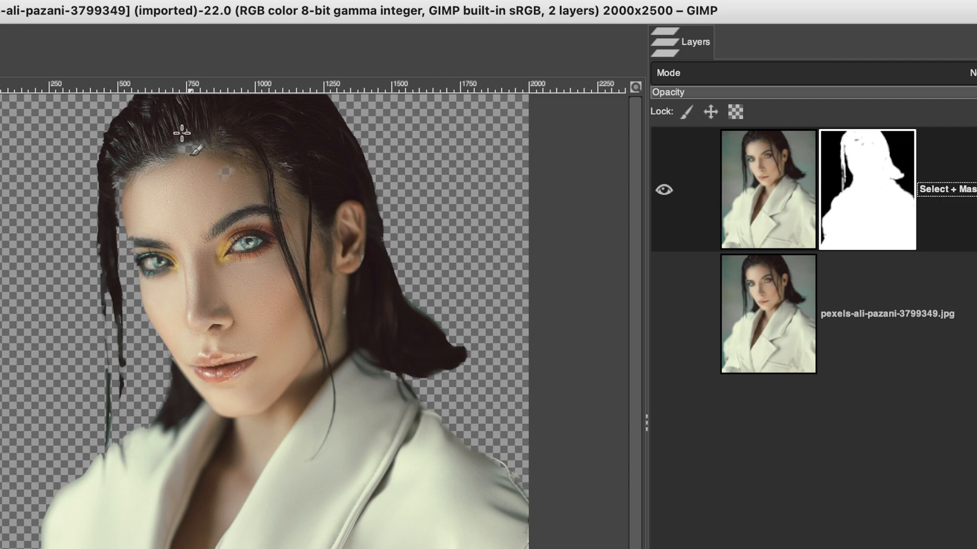
pyautogui.moveTo(383, 254)
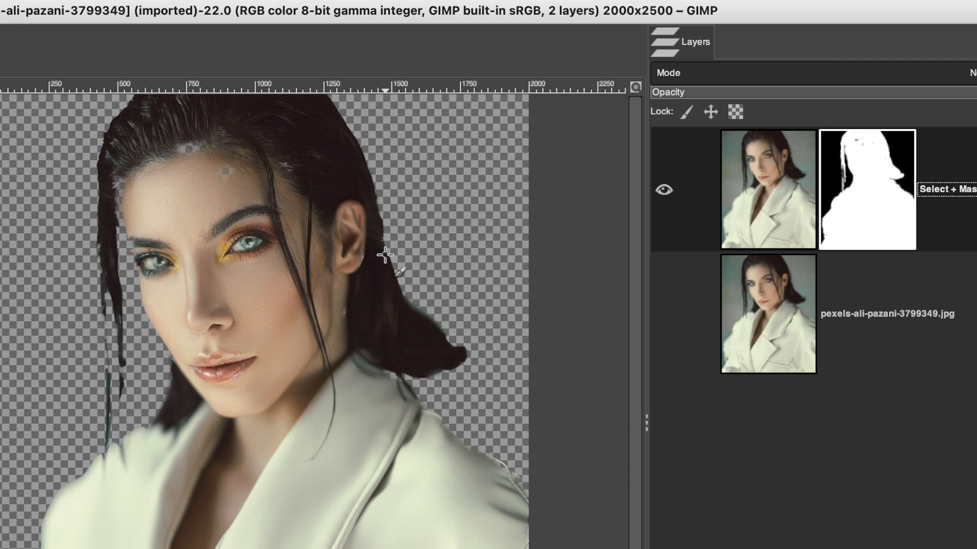
pyautogui.press('p')
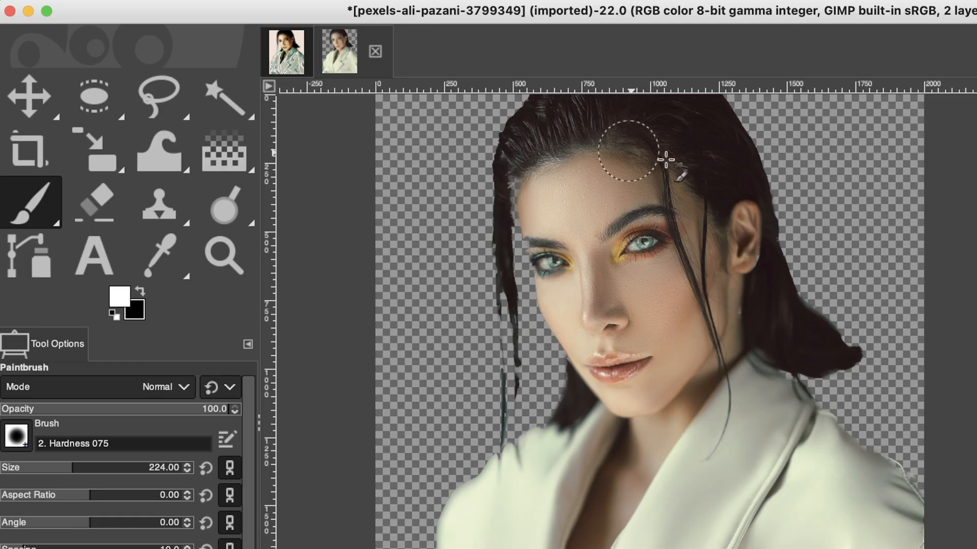
pyautogui.moveTo(741, 277)
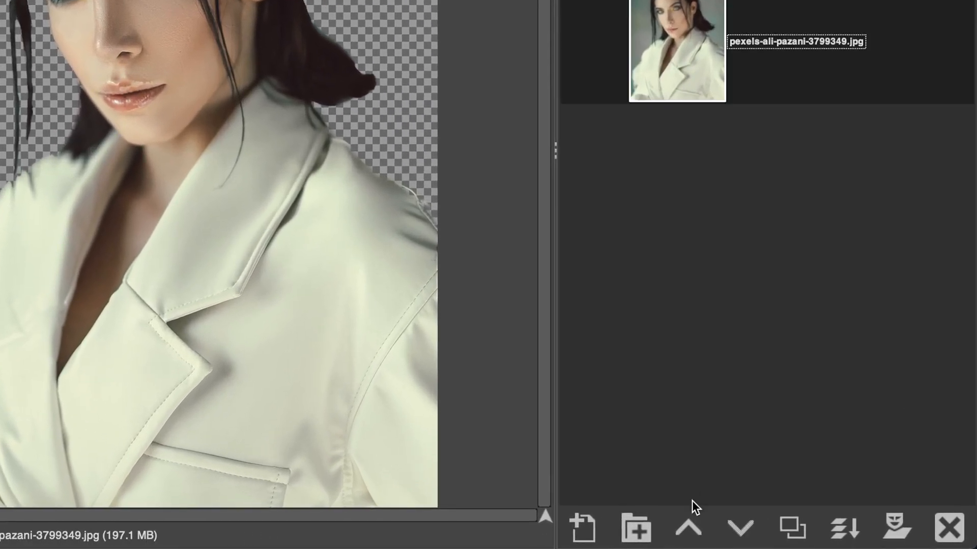
# Create a new layer named 'Background Color'
pyautogui.click(583, 528)
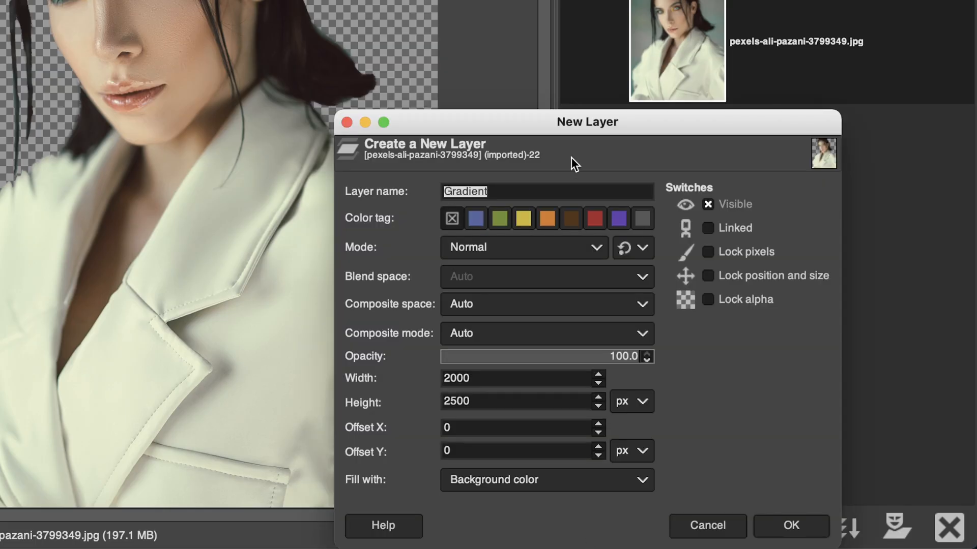
pyautogui.write('Background Color')
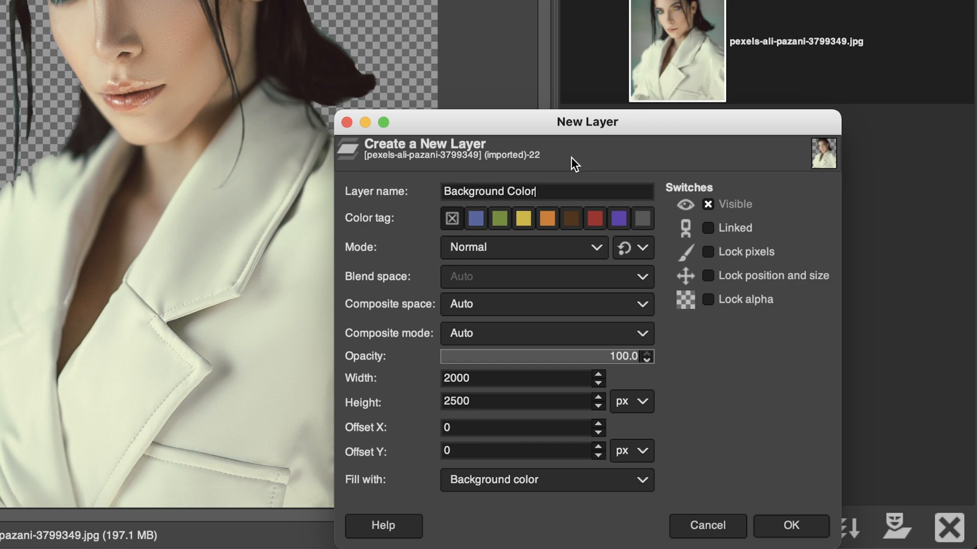
pyautogui.click(546, 480)
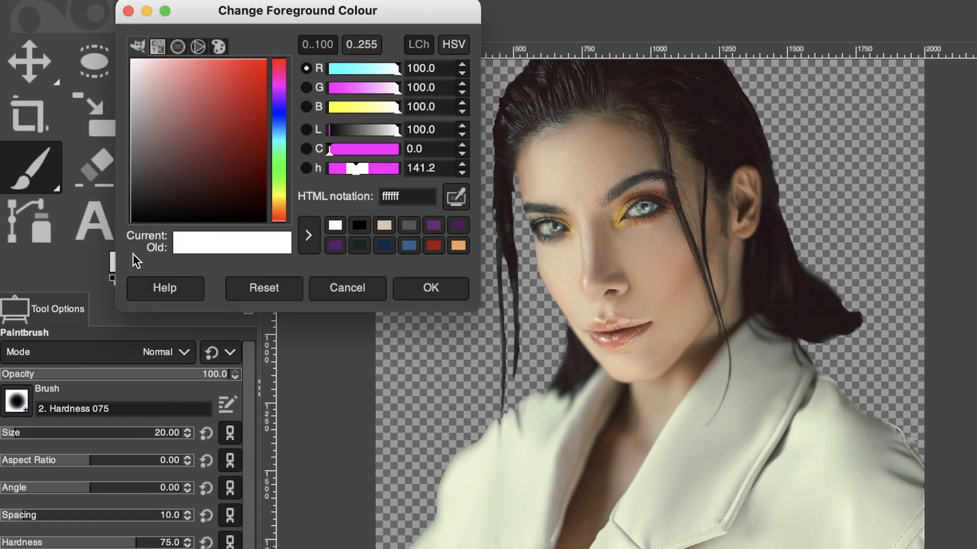
# Fill the Background Color layer with the cream colour dbc6b2
pyautogui.click(385, 225)
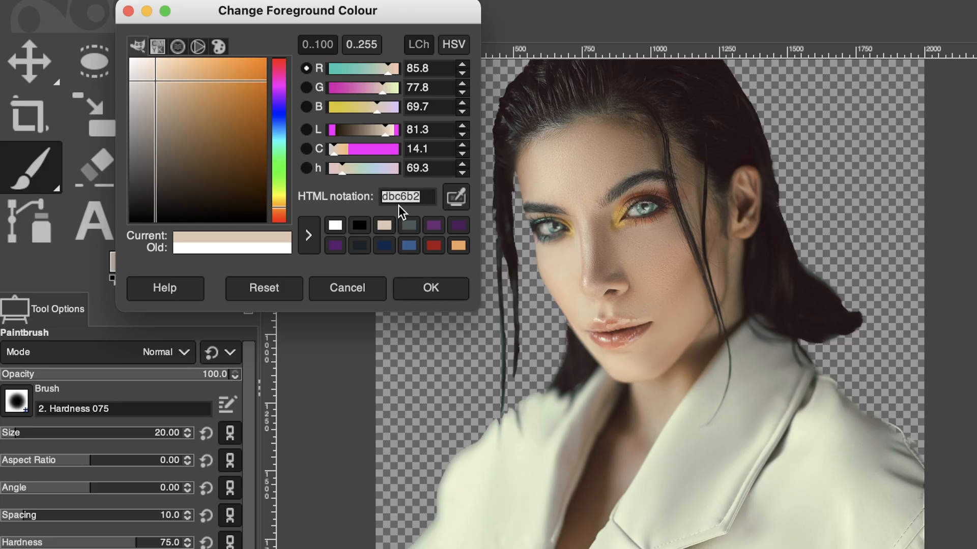
pyautogui.click(417, 197)
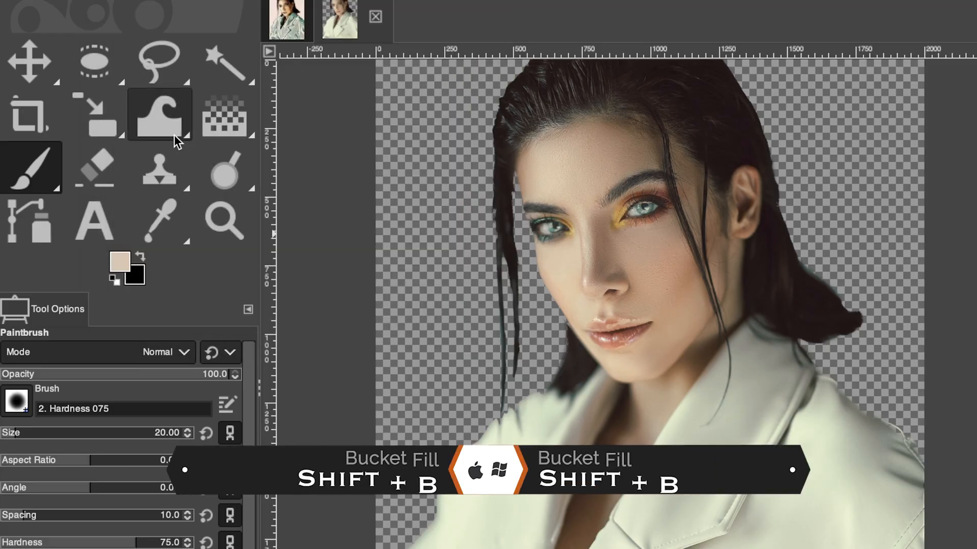
pyautogui.click(224, 115)
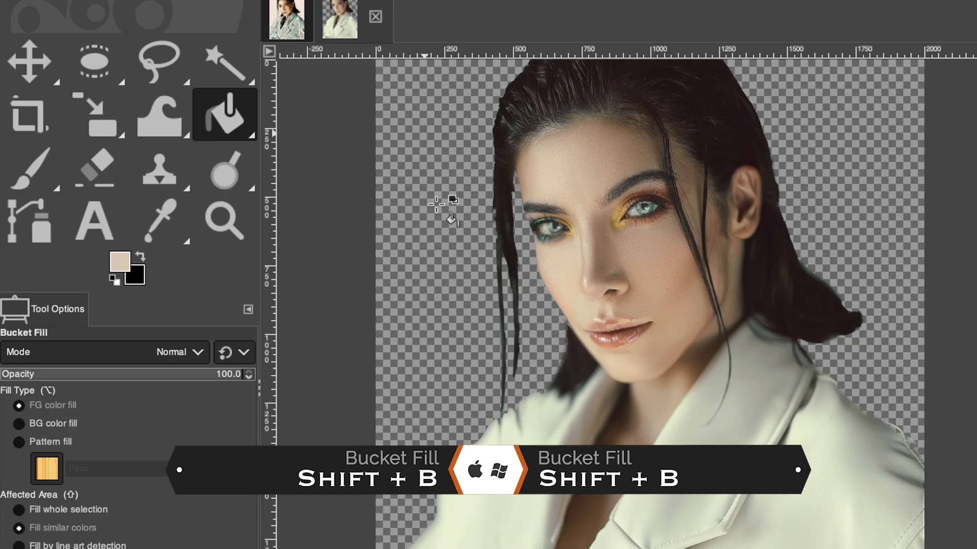
pyautogui.click(436, 252)
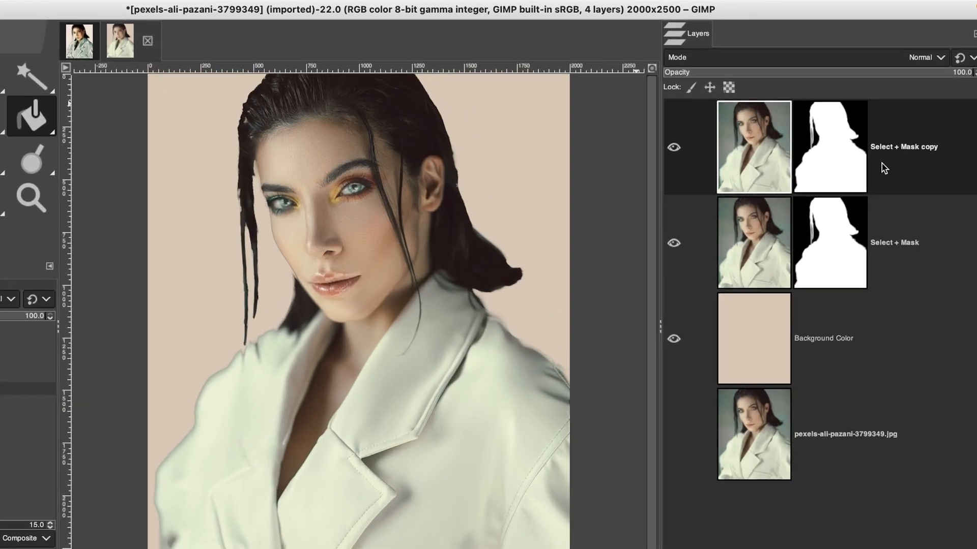
# Apply the layer mask and run the Cartoon filter with Percent black 1.0
pyautogui.rightClick(900, 147)
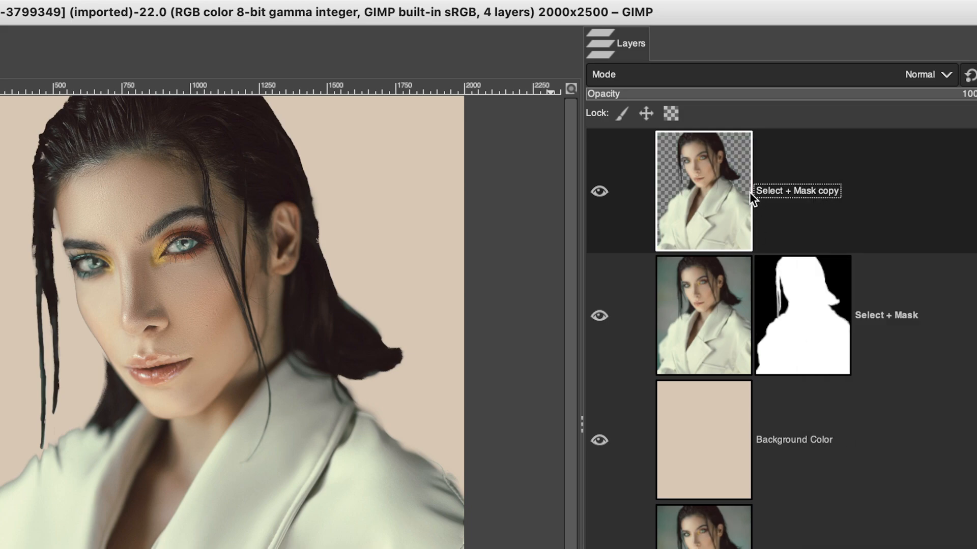
pyautogui.click(71, 10)
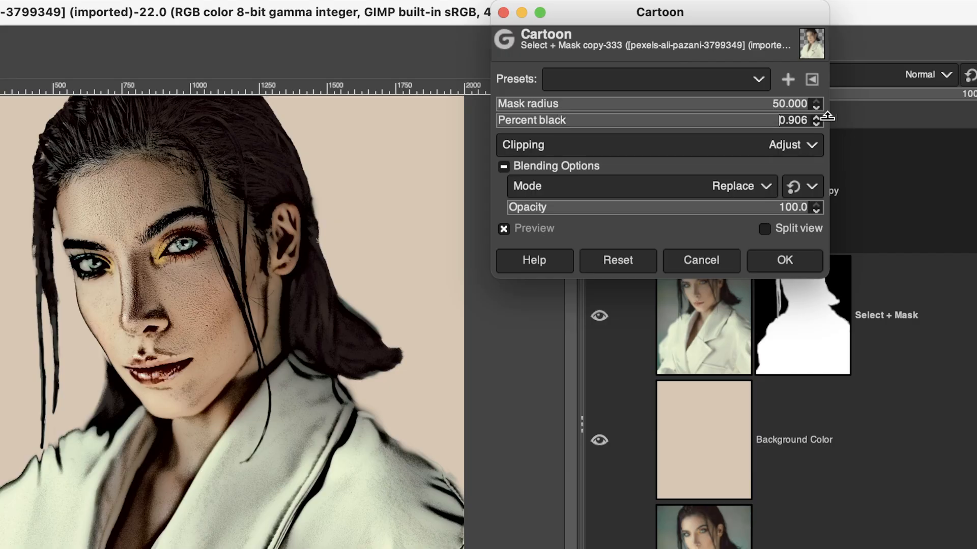
pyautogui.click(817, 117)
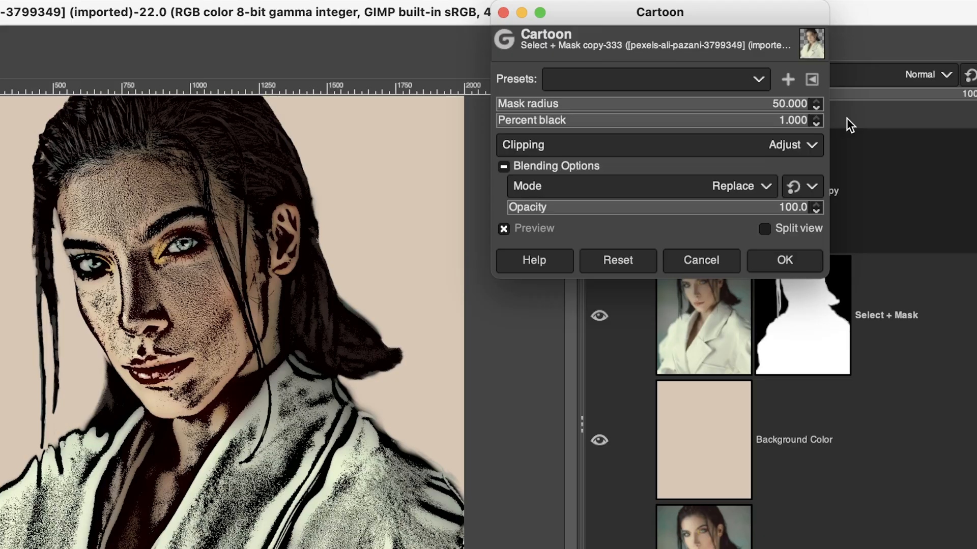
pyautogui.click(784, 261)
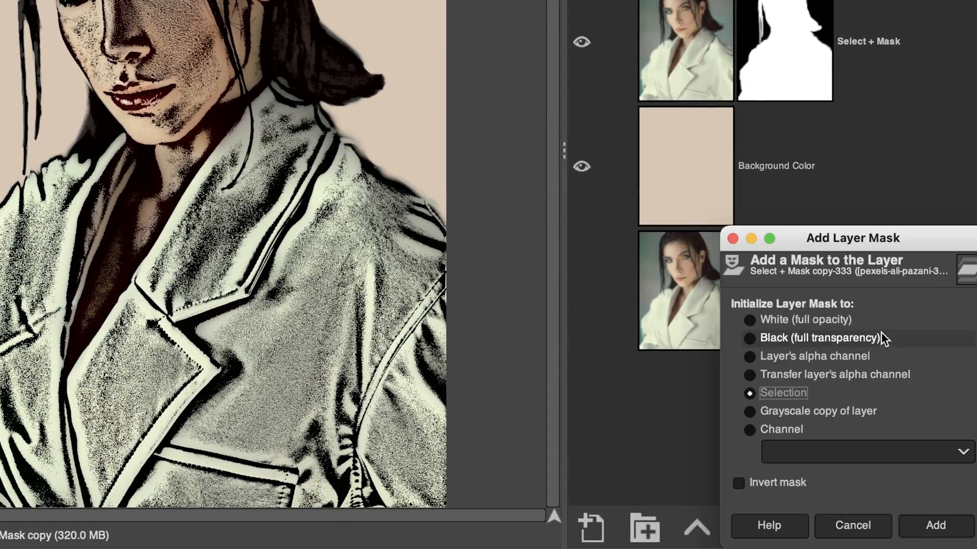
# Add a white layer mask to the cartoon layer and set brush size to 119
pyautogui.click(935, 525)
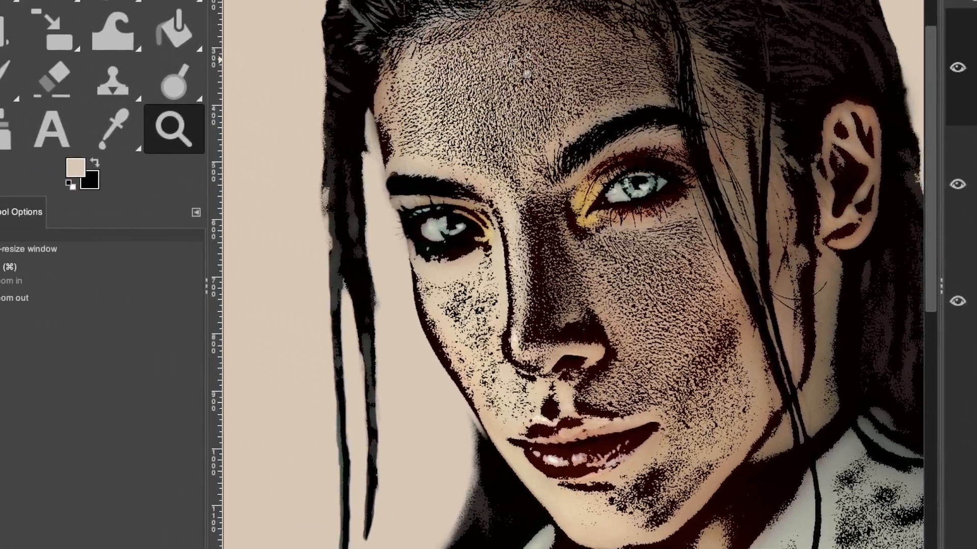
pyautogui.press('p')
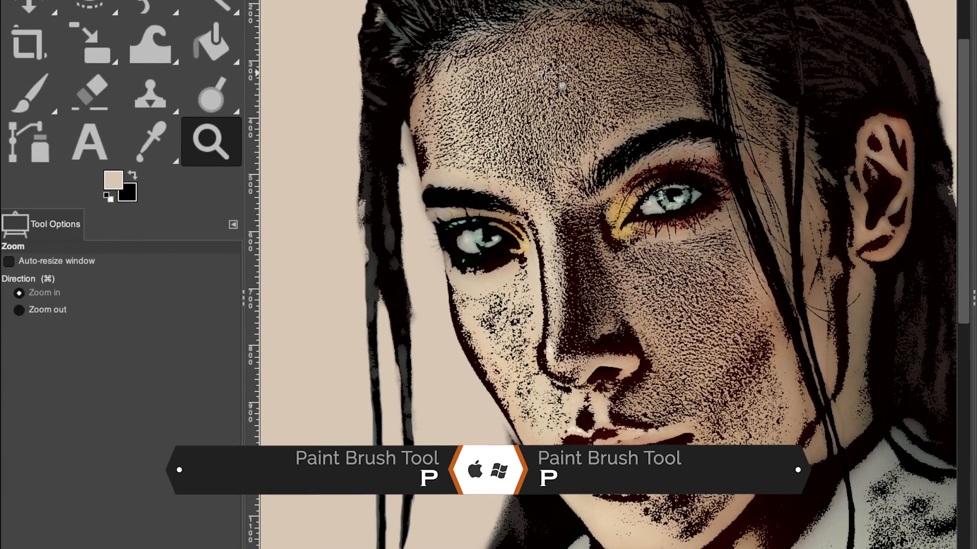
pyautogui.click(31, 91)
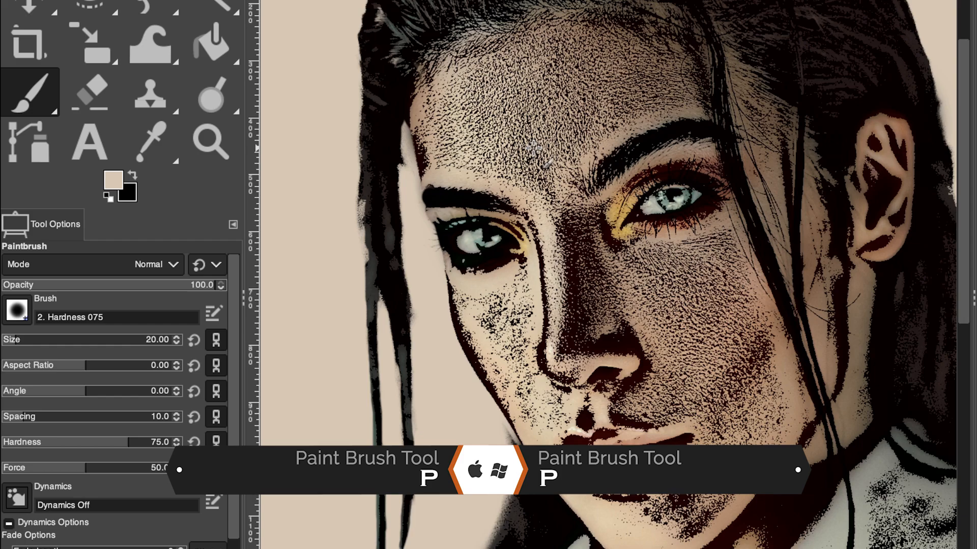
pyautogui.moveTo(43, 339); pyautogui.dragTo(103, 340)
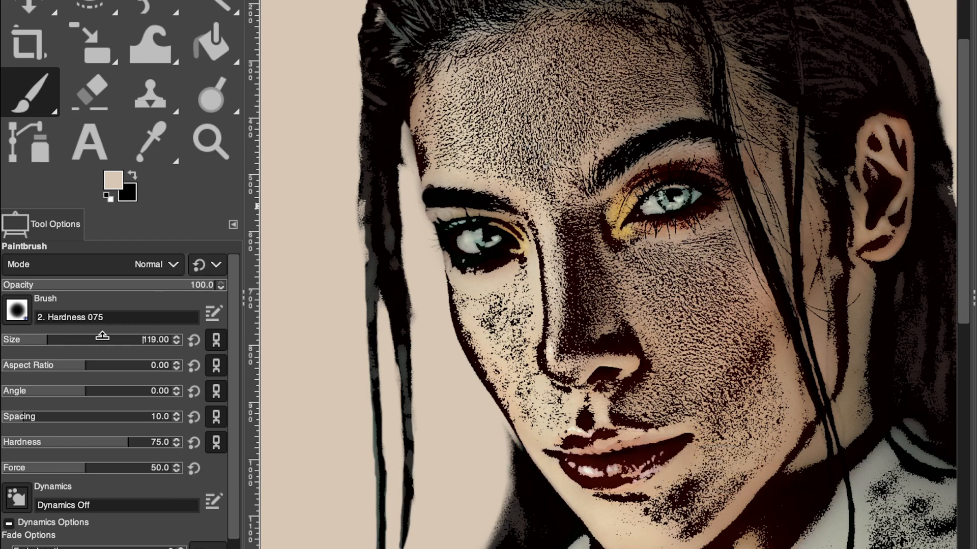
pyautogui.moveTo(112, 204)
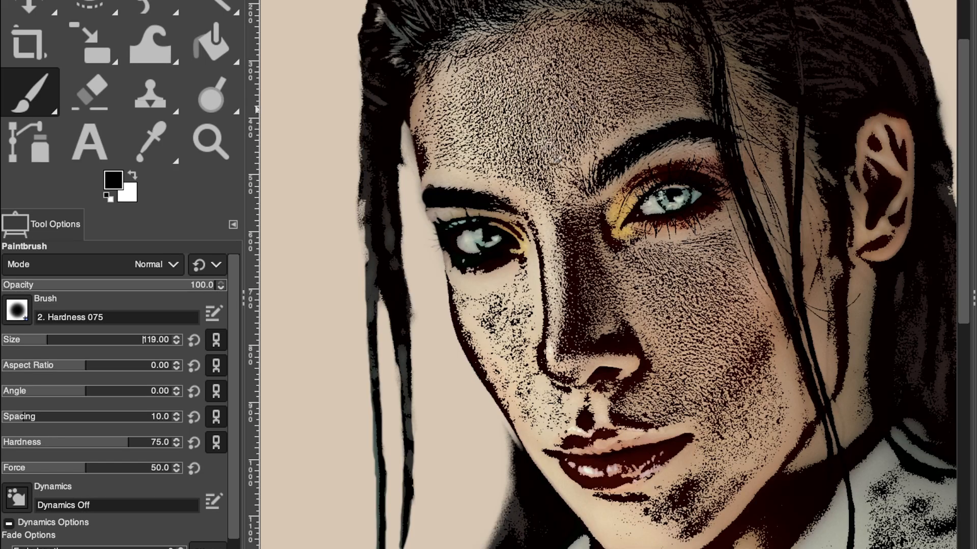
pyautogui.moveTo(554, 231)
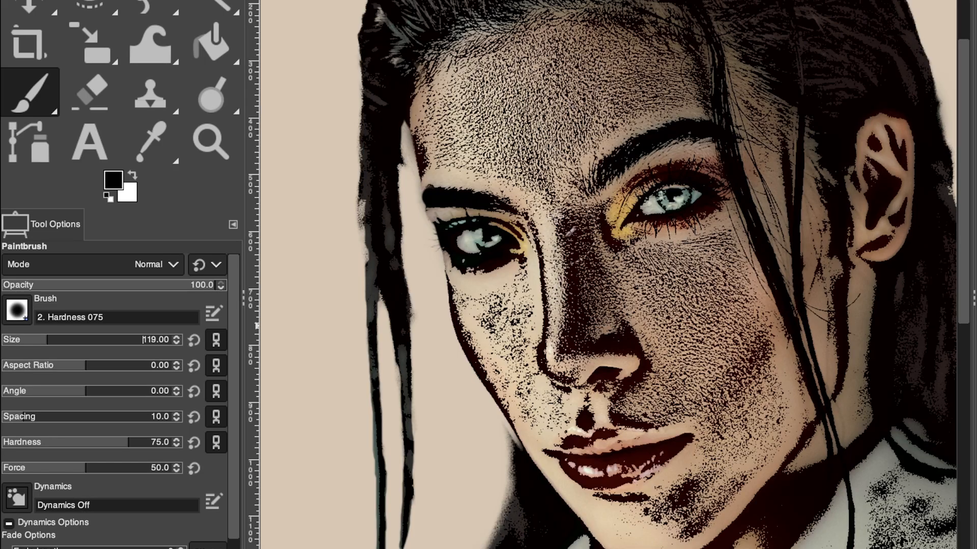
pyautogui.moveTo(779, 396)
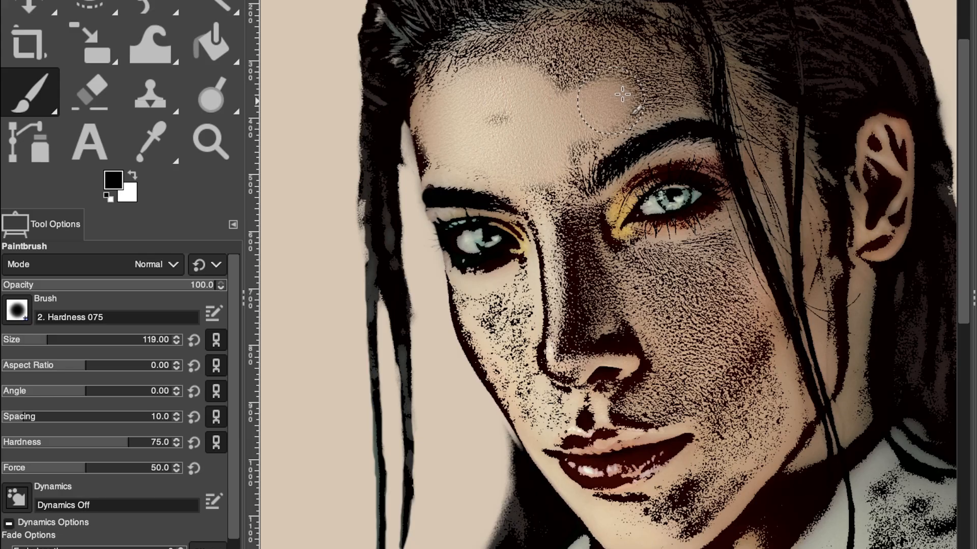
# Paint black at full opacity over the forehead and cheeks to hide cartoon texture
pyautogui.moveTo(622, 96); pyautogui.dragTo(648, 78)
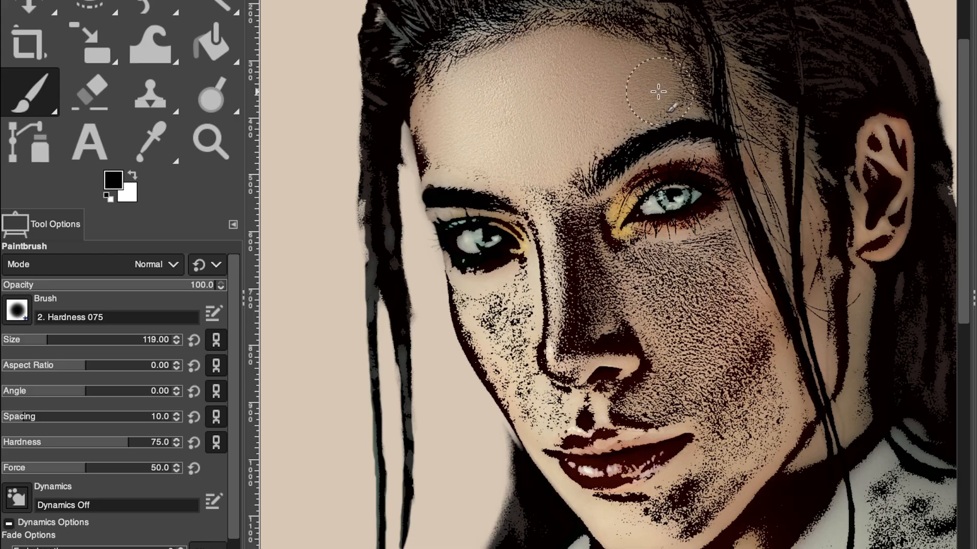
pyautogui.moveTo(584, 127)
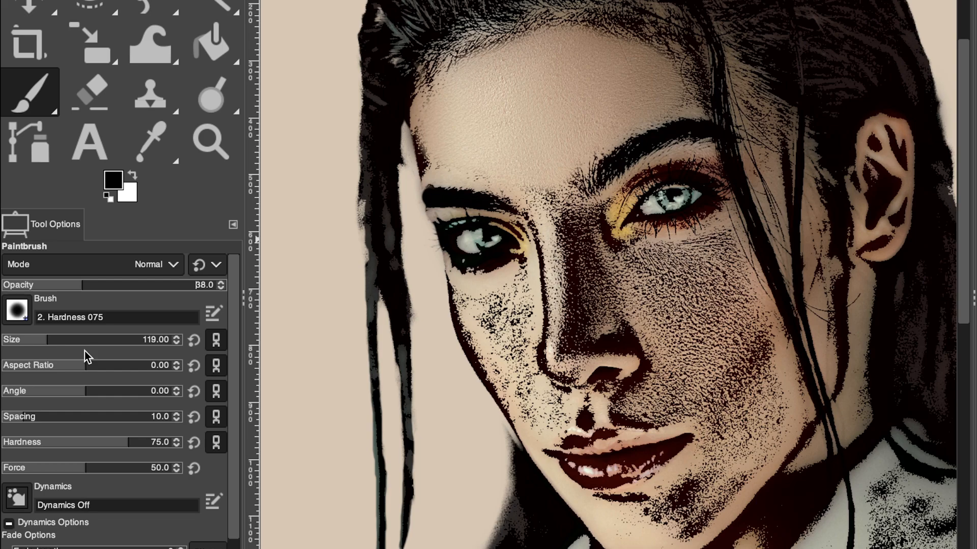
pyautogui.click(133, 174)
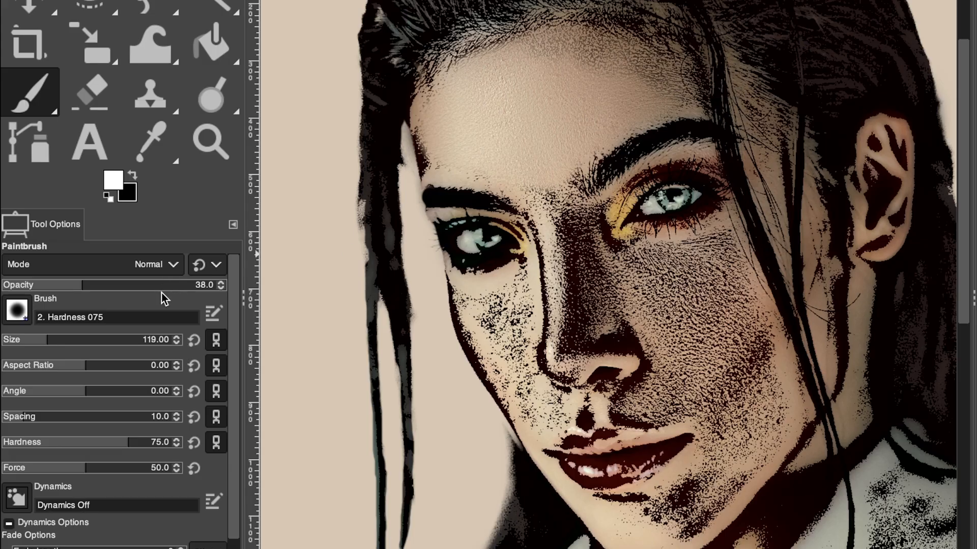
pyautogui.click(133, 176)
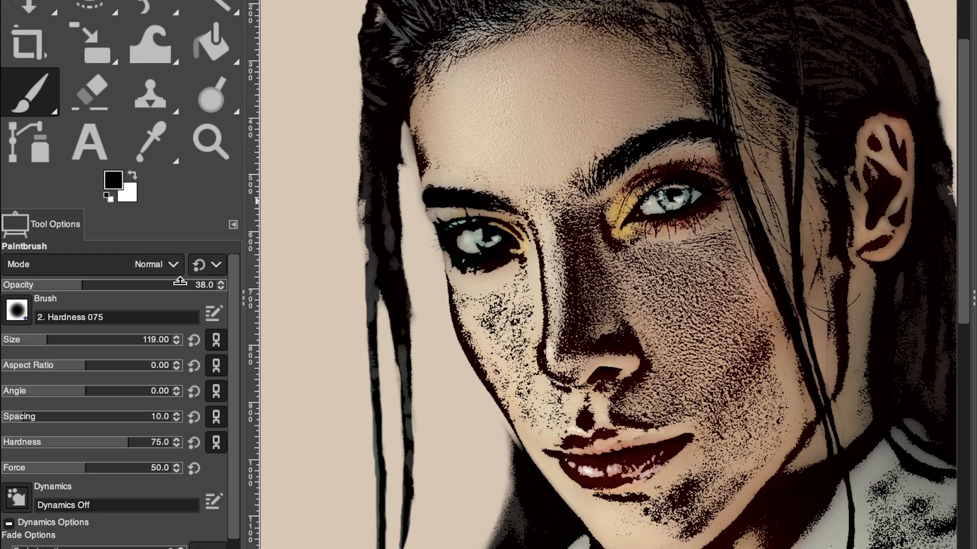
pyautogui.moveTo(180, 285); pyautogui.dragTo(224, 285)
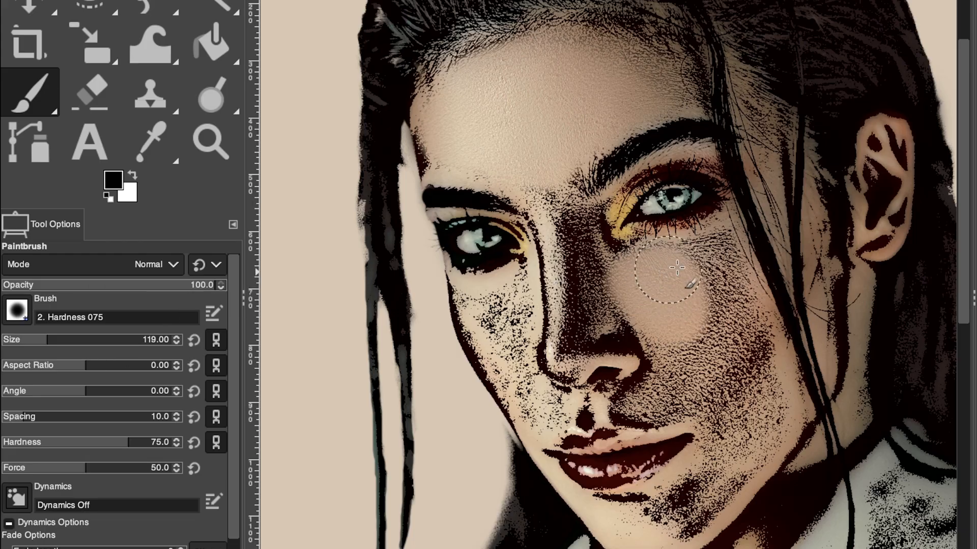
pyautogui.moveTo(676, 268); pyautogui.dragTo(716, 249)
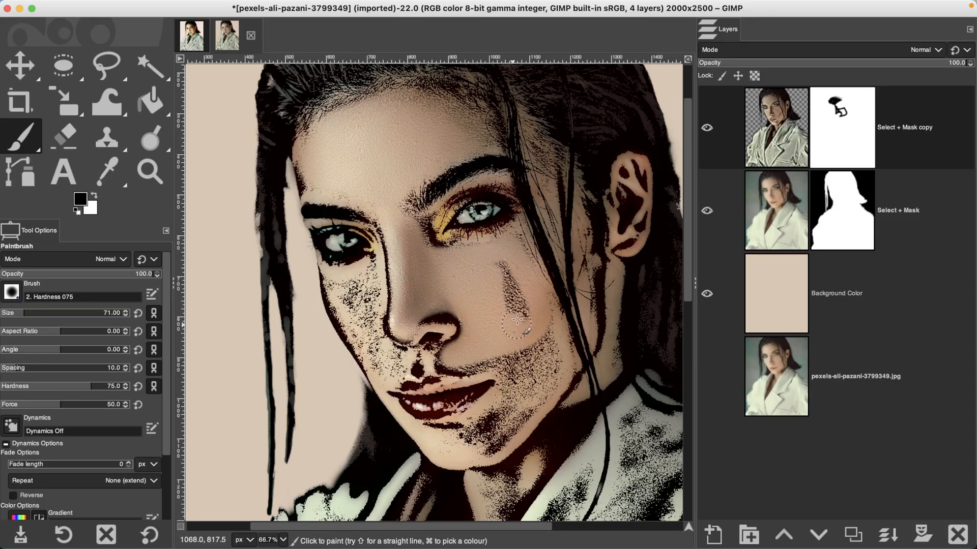
pyautogui.moveTo(516, 319); pyautogui.dragTo(547, 363)
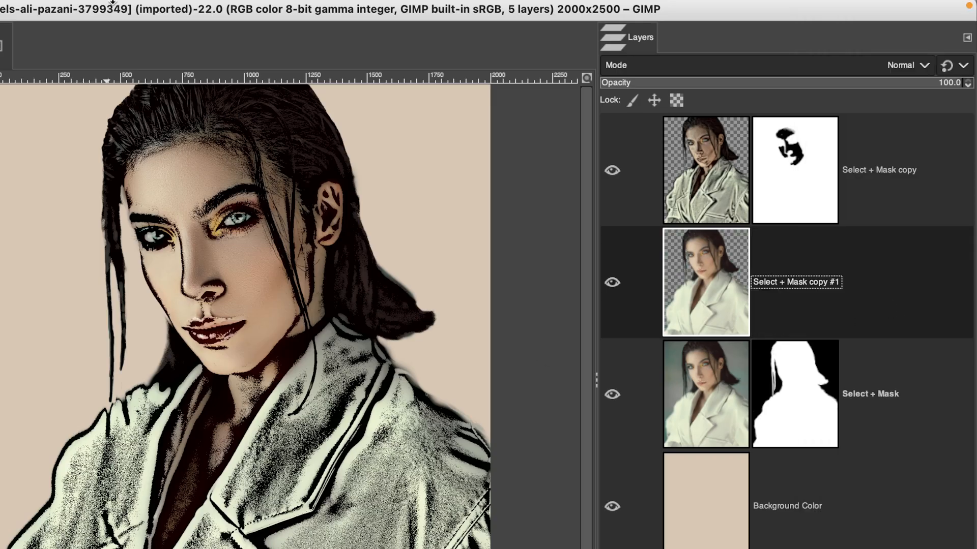
# Apply a larger Gaussian blur to the fifth layer copy and rename it 'Guassian Blur'
pyautogui.click(136, 7)
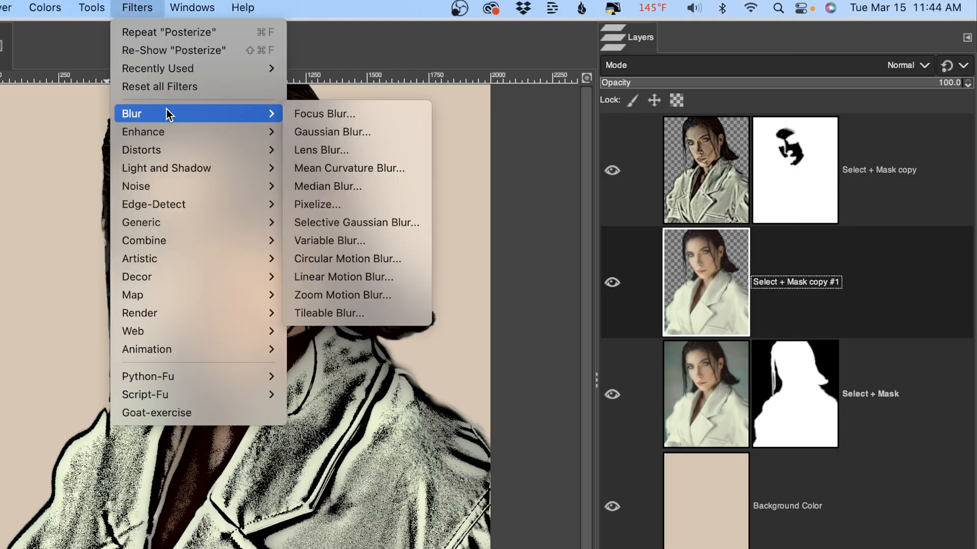
pyautogui.click(332, 131)
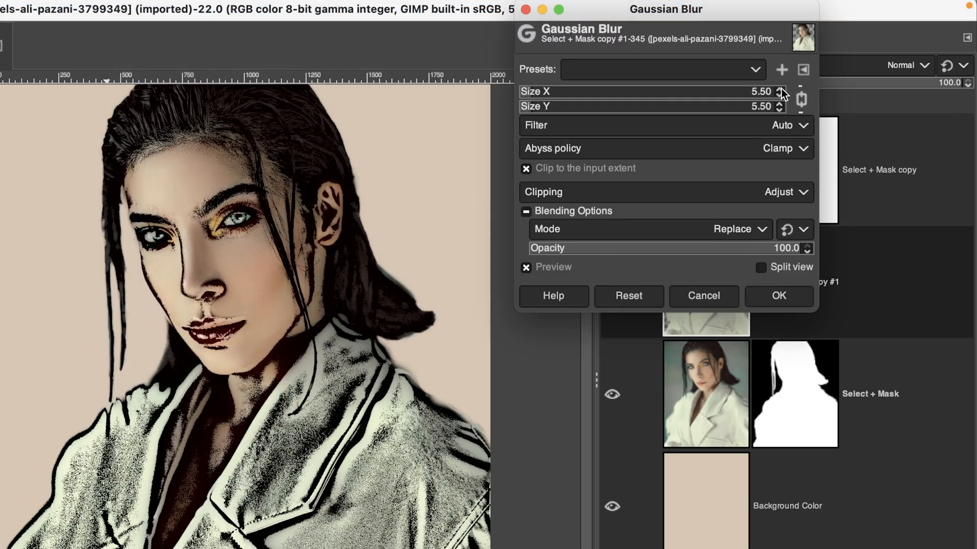
pyautogui.click(785, 89)
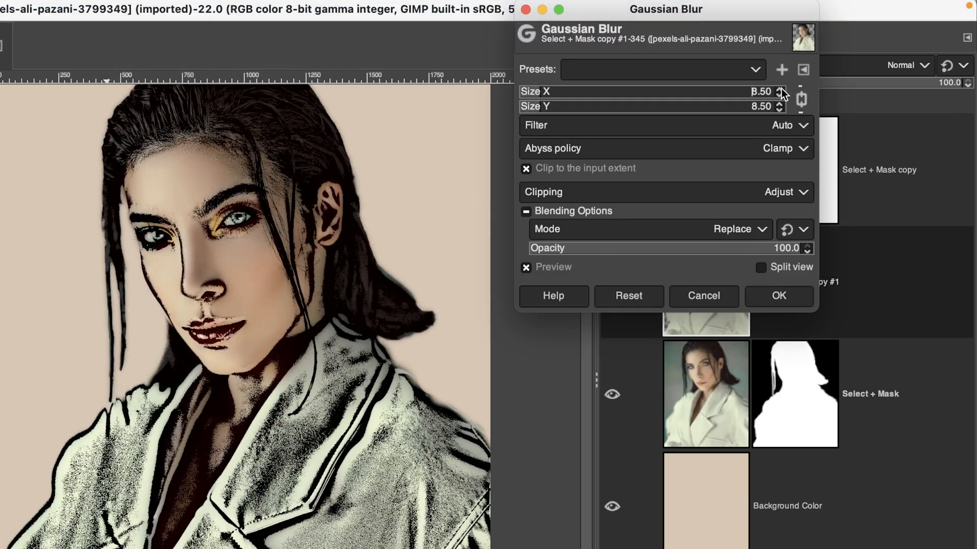
pyautogui.click(778, 296)
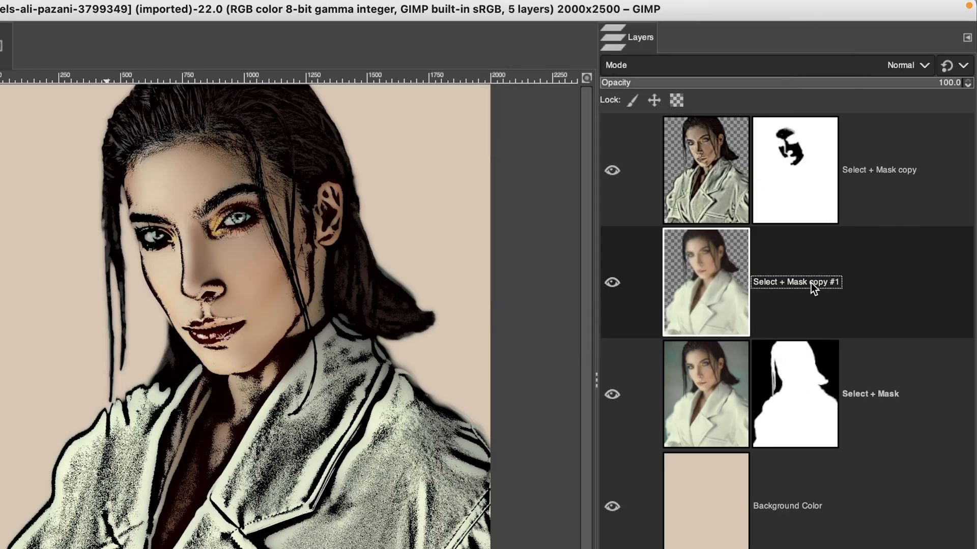
pyautogui.write('Guassian Blur')
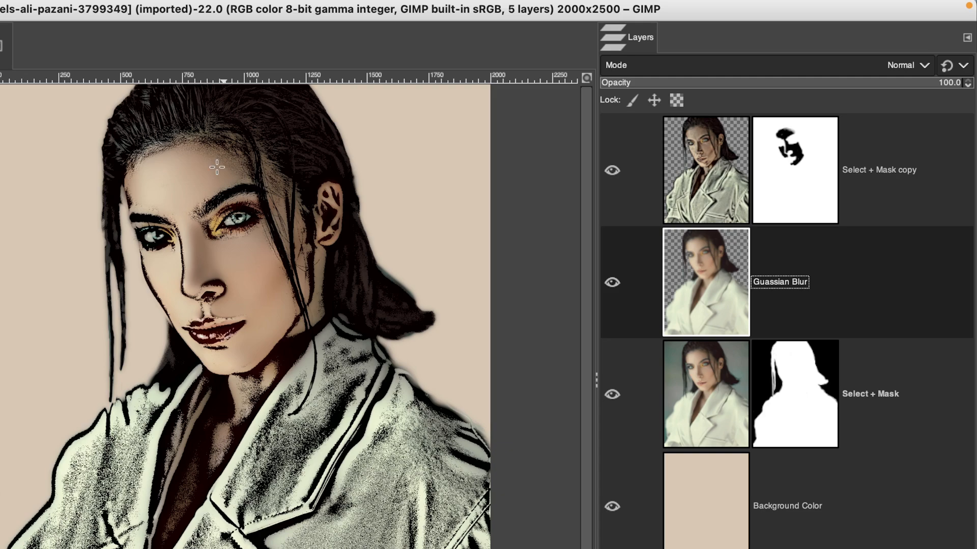
pyautogui.moveTo(252, 242)
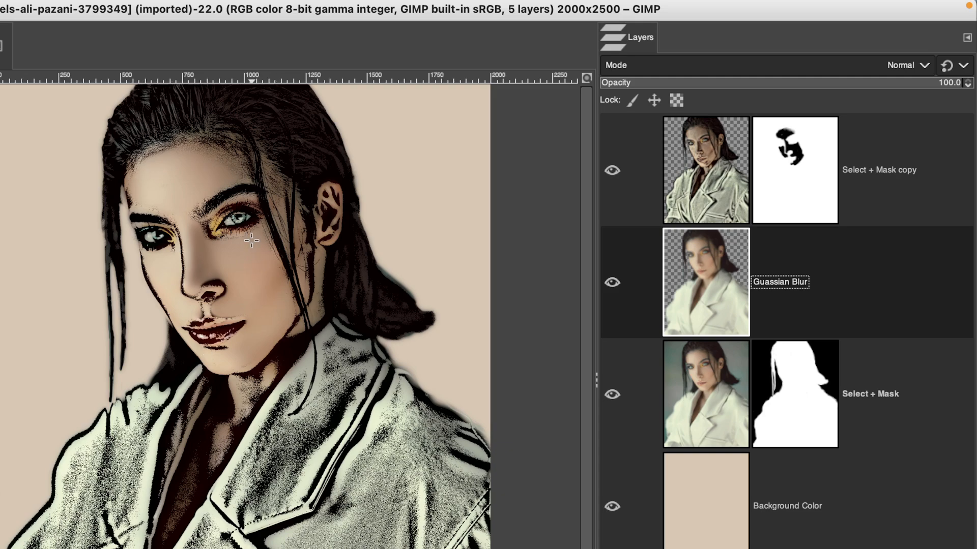
pyautogui.moveTo(256, 268)
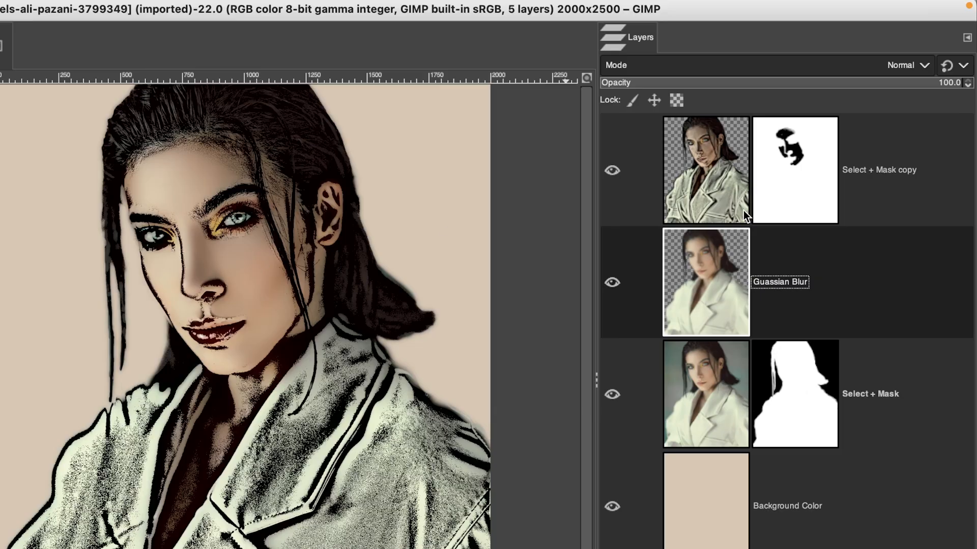
# Create a New from Visible layer and posterize it to 13 levels
pyautogui.rightClick(705, 169)
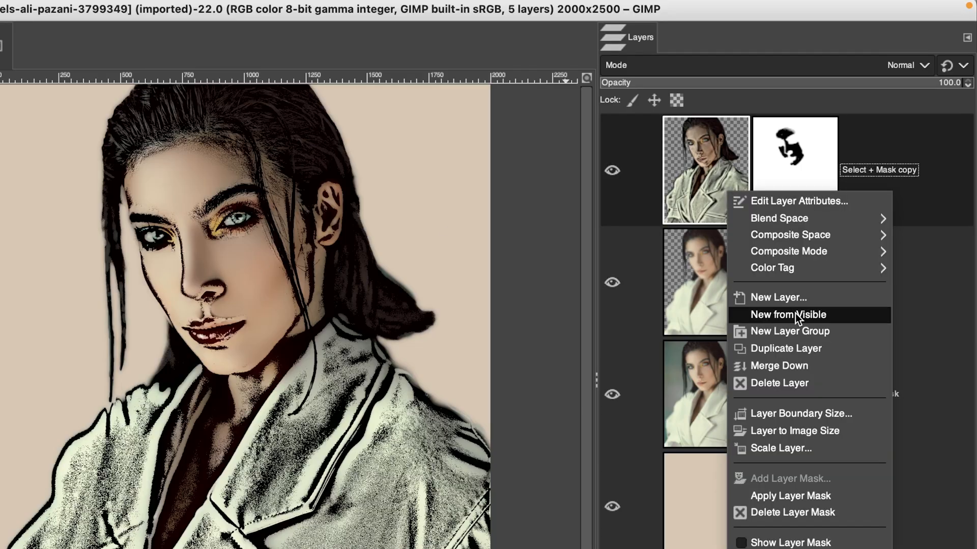
pyautogui.click(787, 314)
pyautogui.write('Posturize')
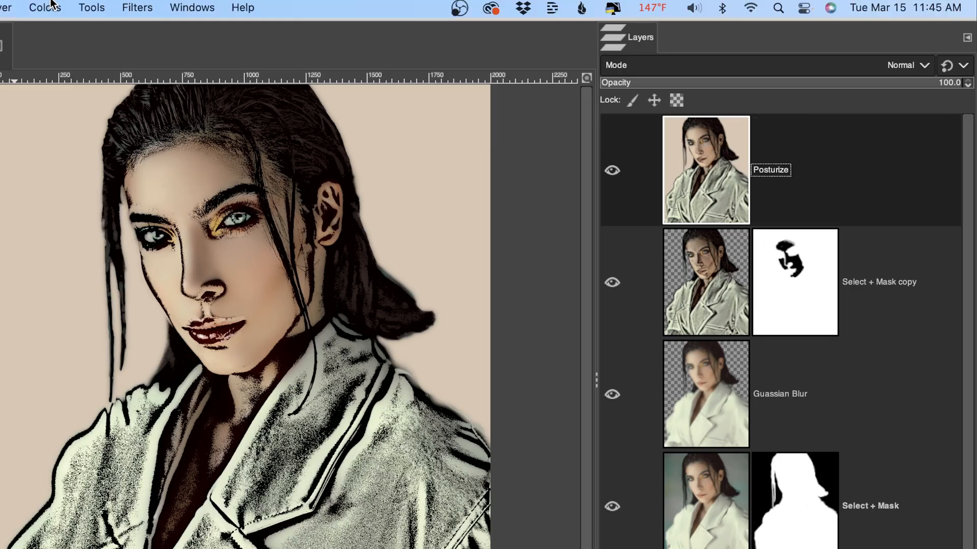
pyautogui.click(44, 7)
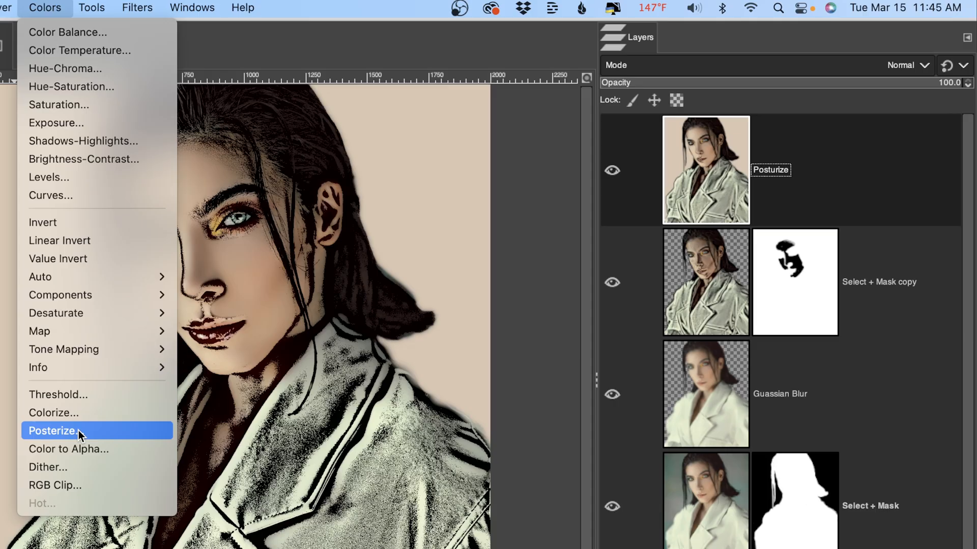
pyautogui.click(53, 430)
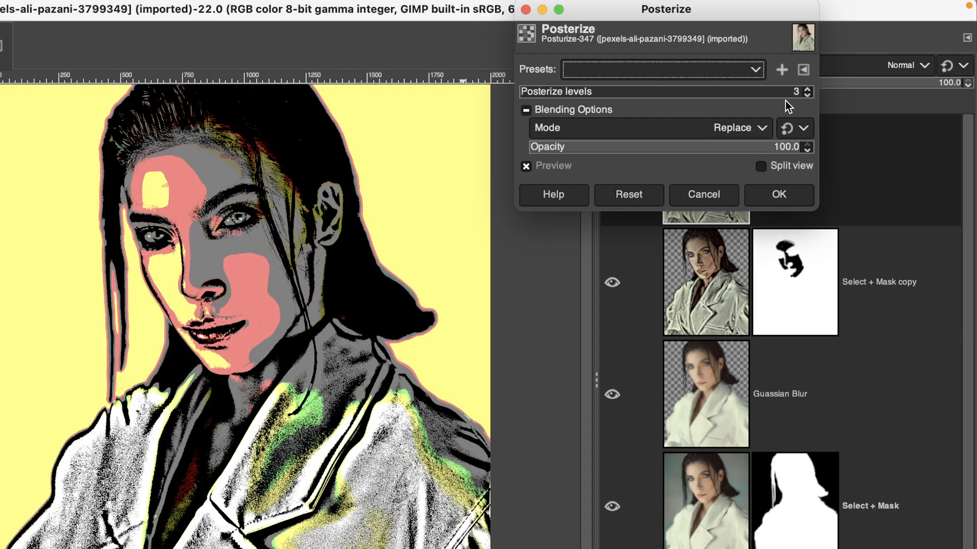
pyautogui.click(810, 88)
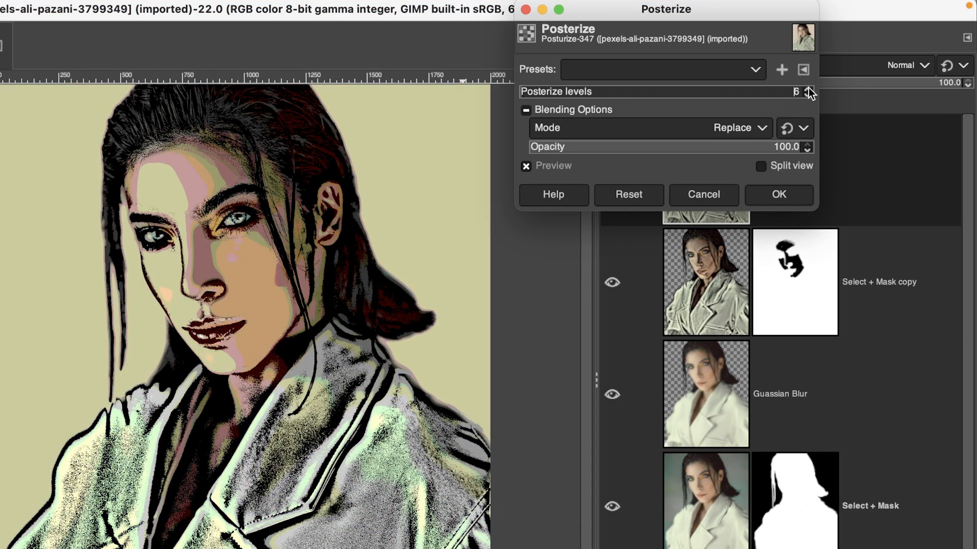
pyautogui.click(810, 88)
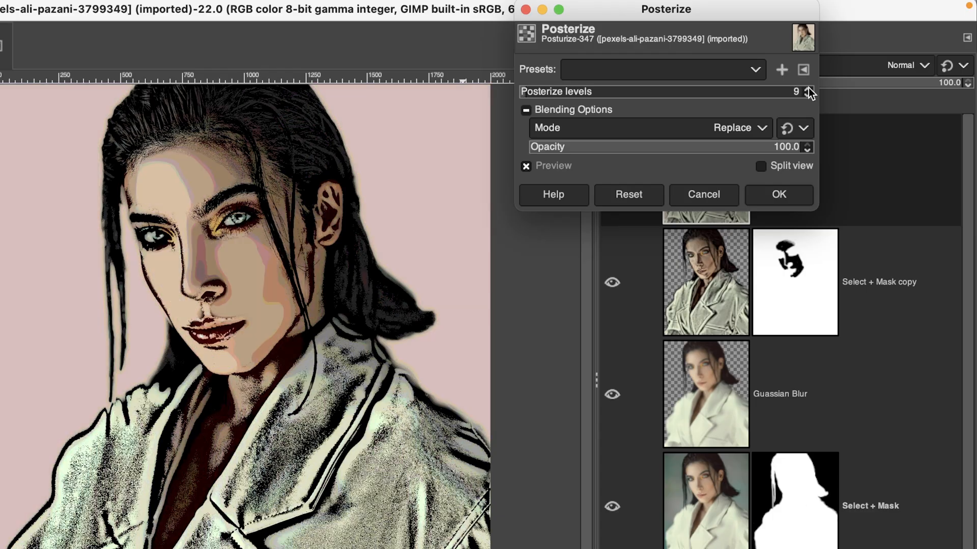
pyautogui.click(810, 89)
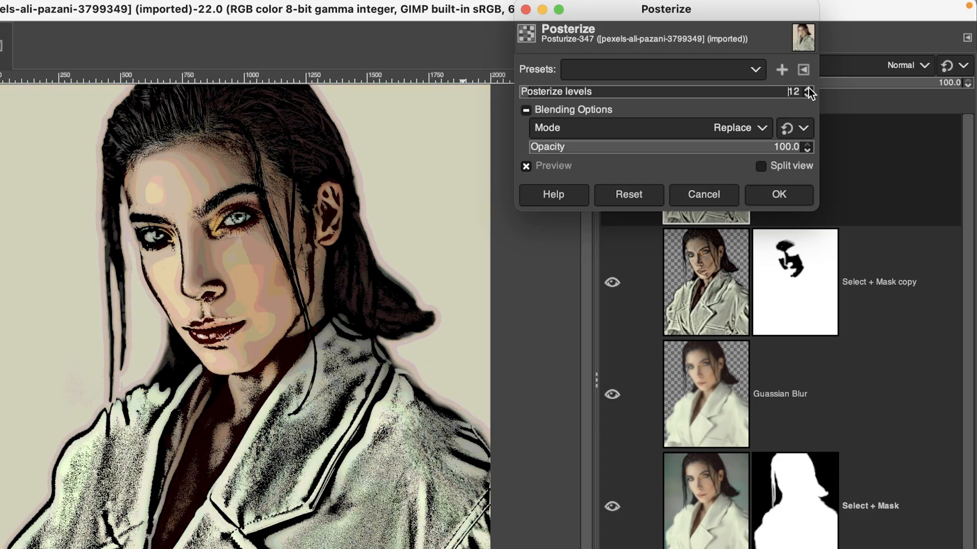
pyautogui.click(810, 88)
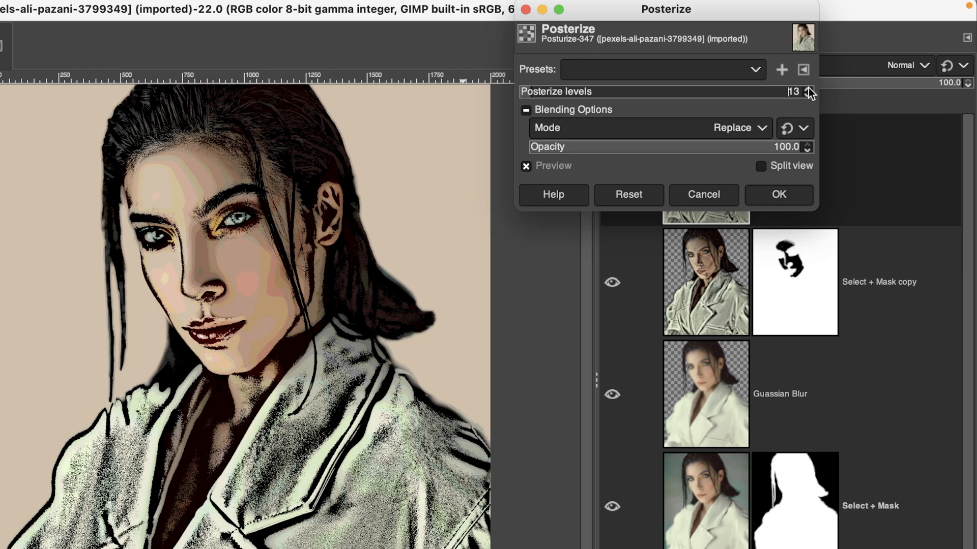
pyautogui.click(777, 194)
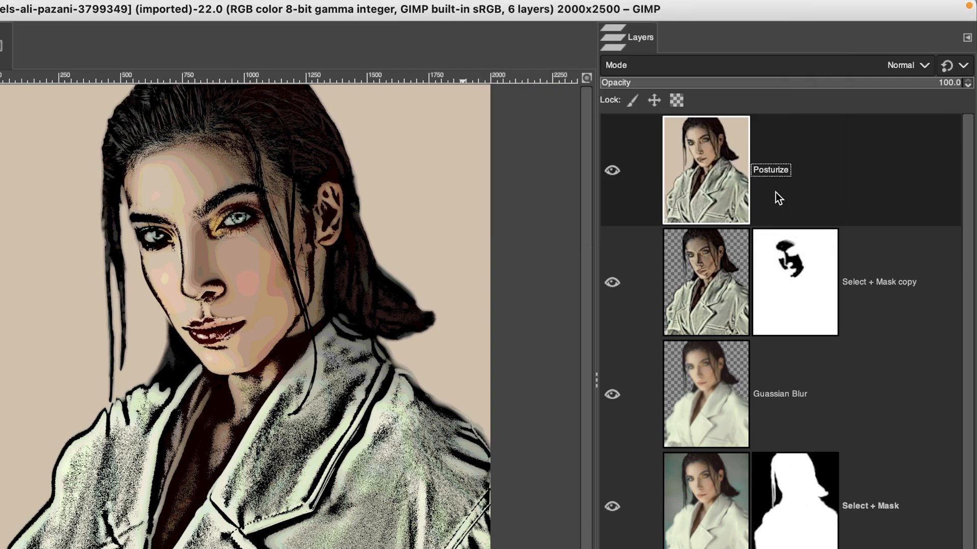
pyautogui.moveTo(877, 77)
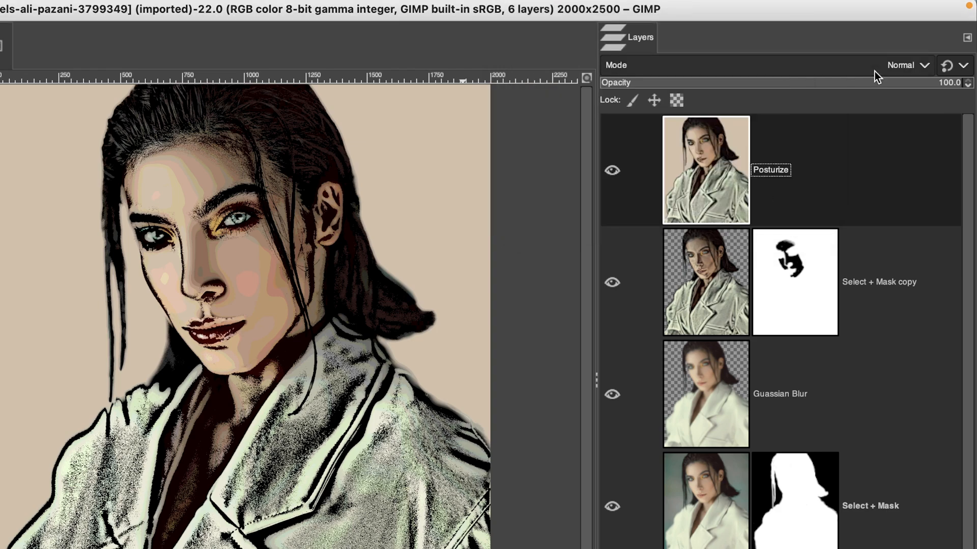
pyautogui.click(907, 64)
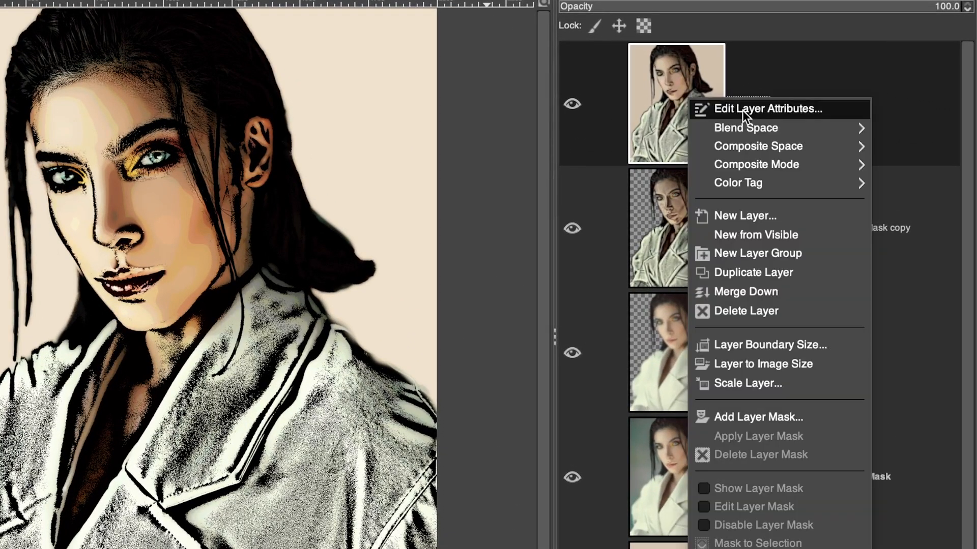
# Create a new layer from visible above Posturize and name it 'Custom'
pyautogui.click(768, 109)
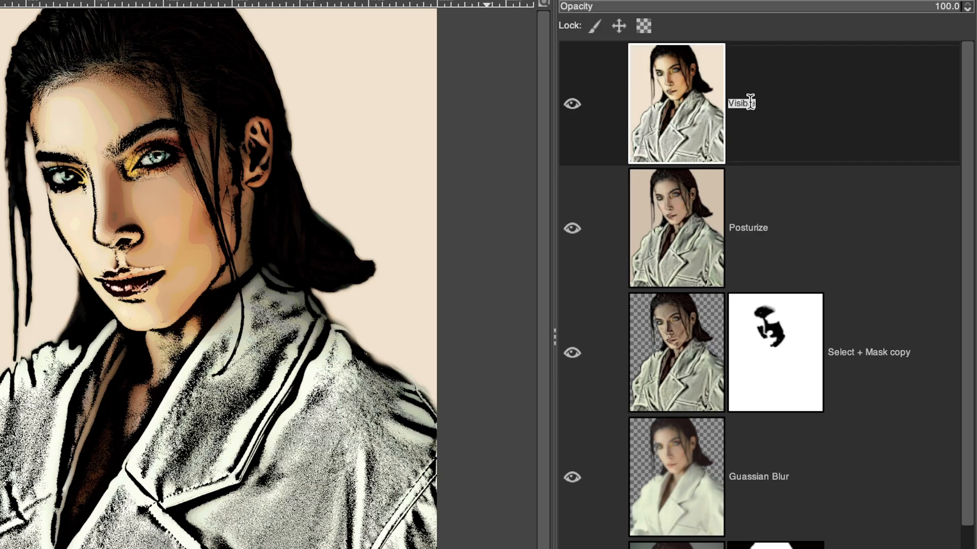
pyautogui.write('Custom')
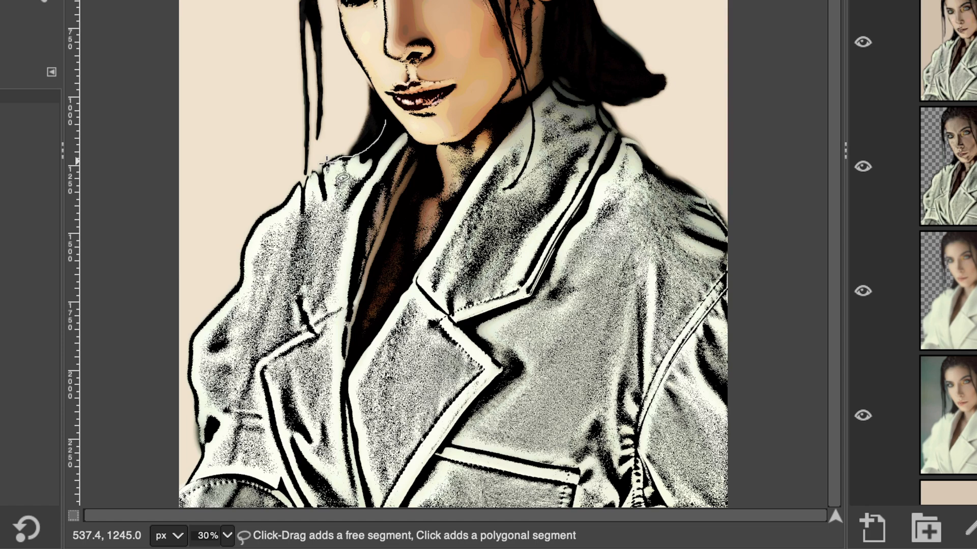
pyautogui.moveTo(299, 183)
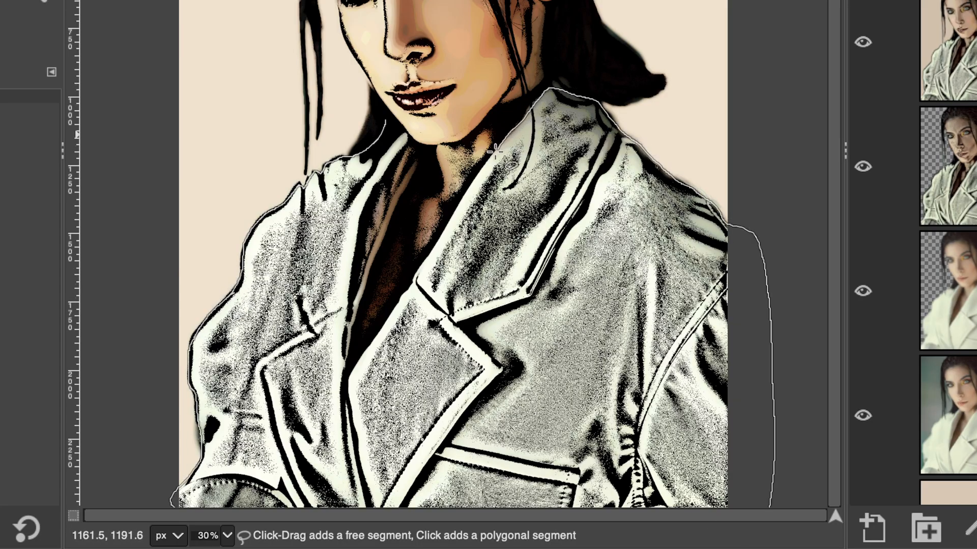
# Trace the jacket with Free Select and add a layer mask initialized from the selection
pyautogui.click(411, 271)
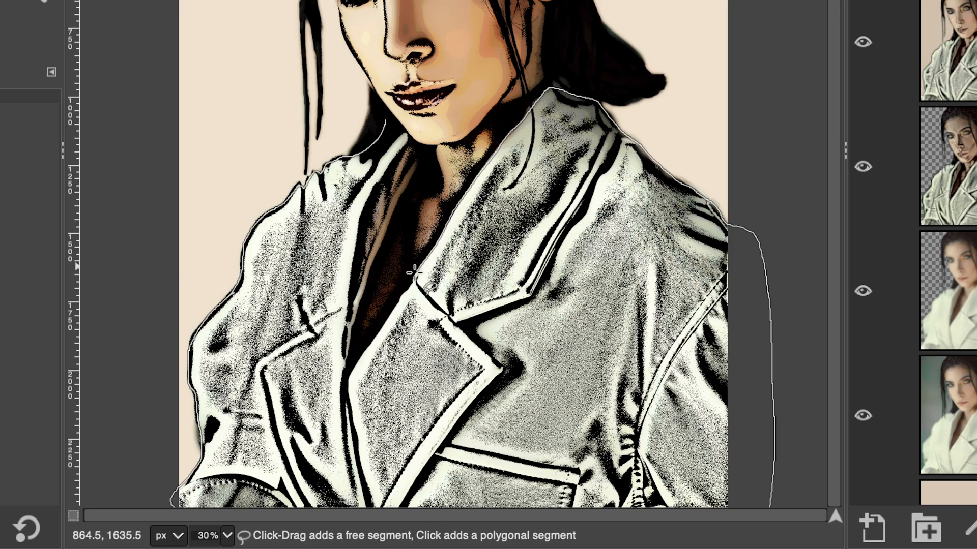
pyautogui.click(377, 296)
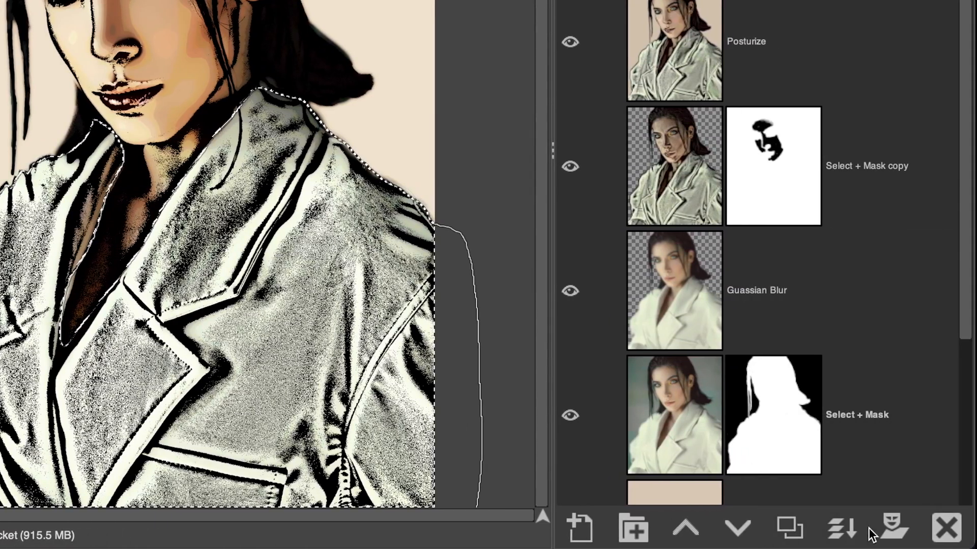
pyautogui.click(893, 529)
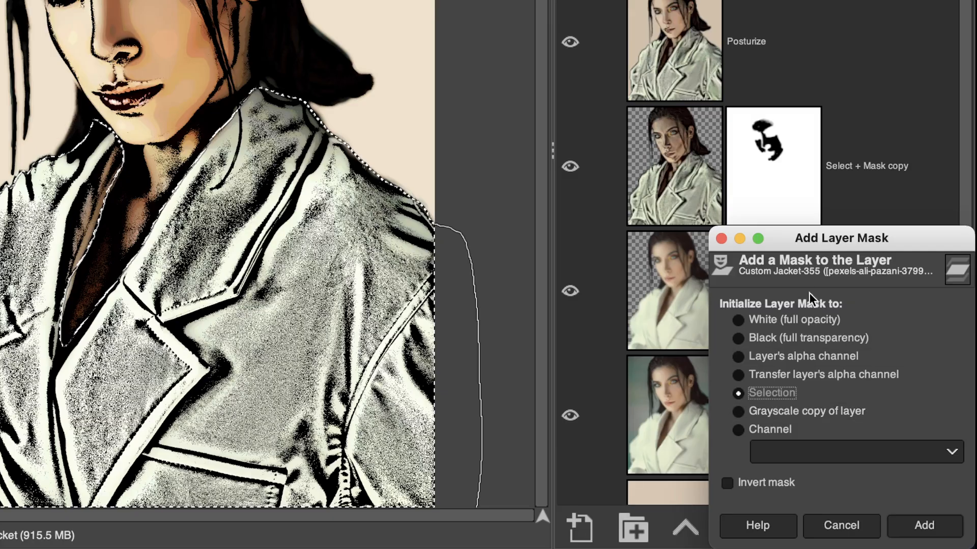
pyautogui.click(924, 526)
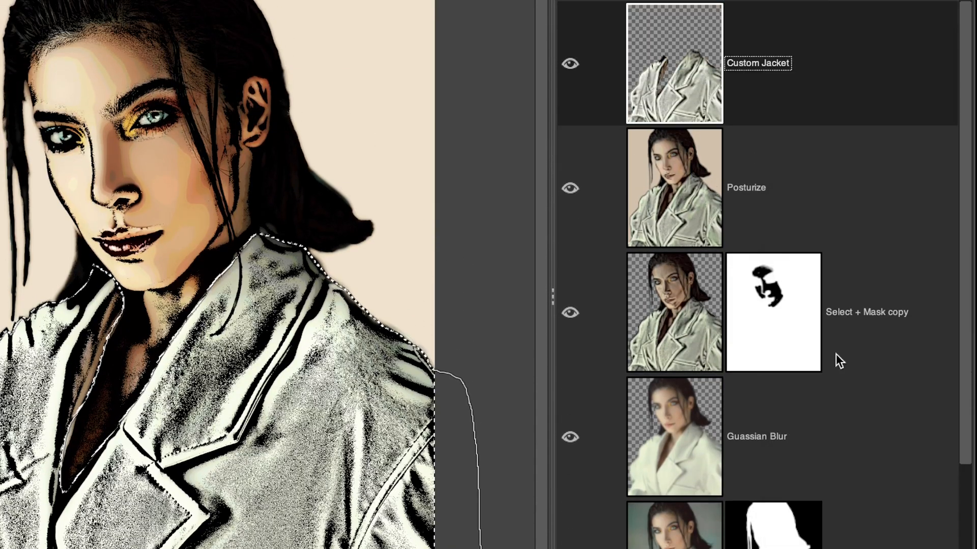
pyautogui.moveTo(682, 80)
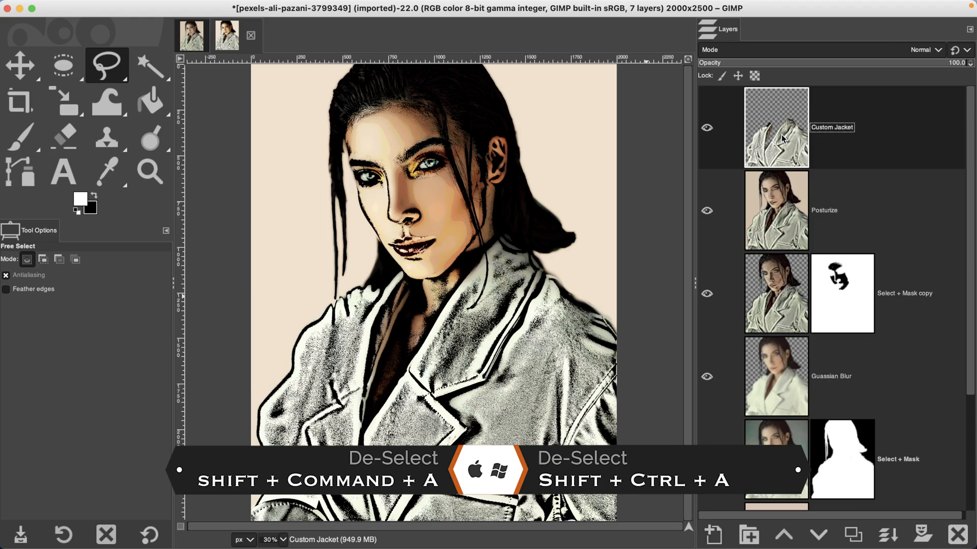
pyautogui.moveTo(779, 138)
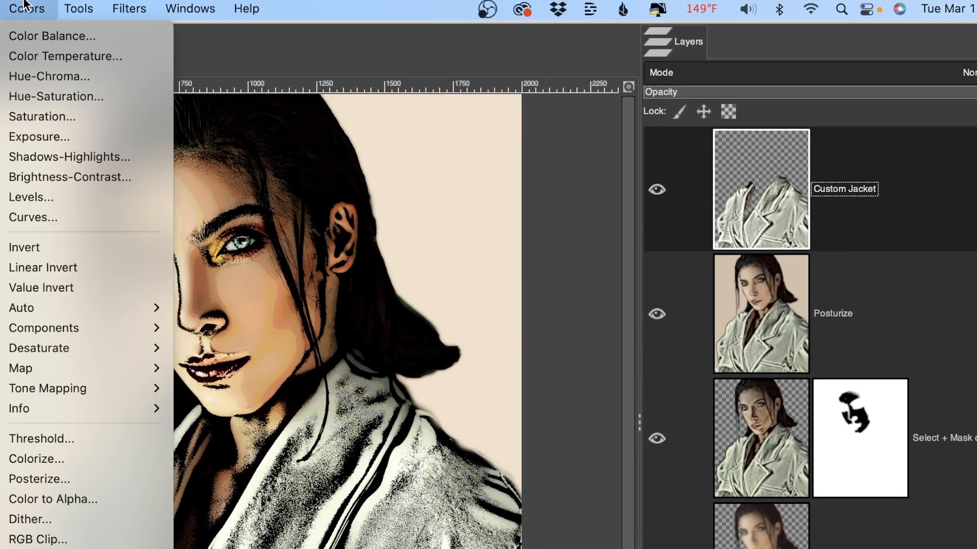
# Colorize the jacket dark blue, set Vivid light mode and opacity to about 82.7
pyautogui.click(36, 459)
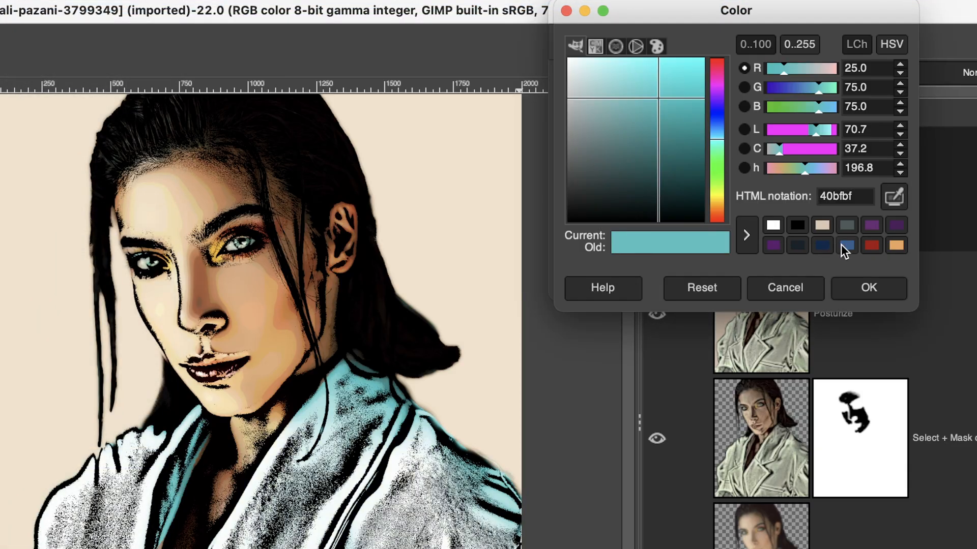
pyautogui.click(868, 287)
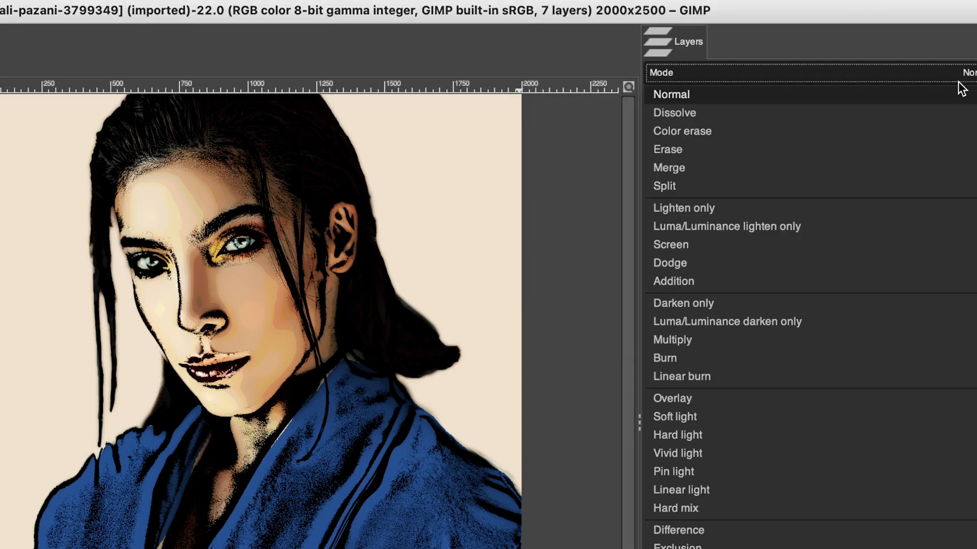
pyautogui.moveTo(763, 386)
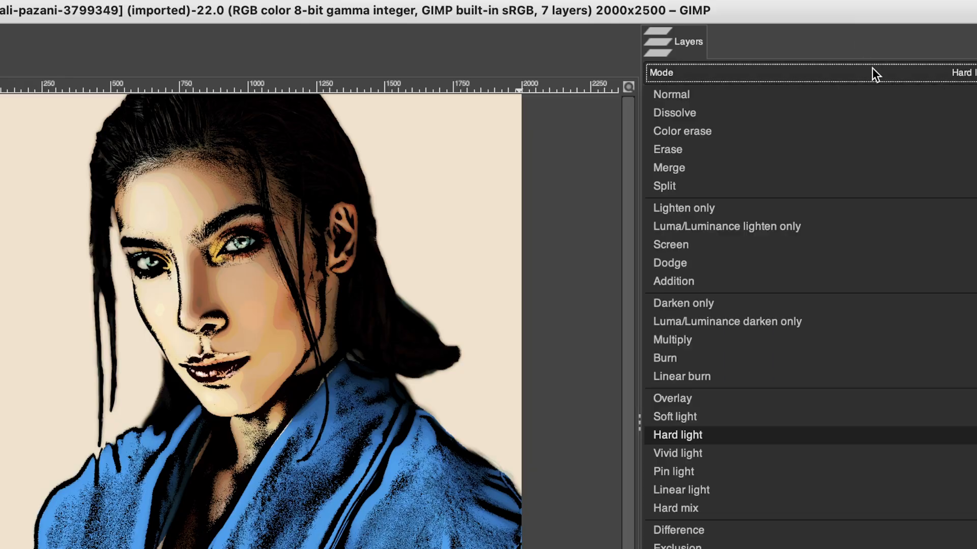
pyautogui.click(677, 453)
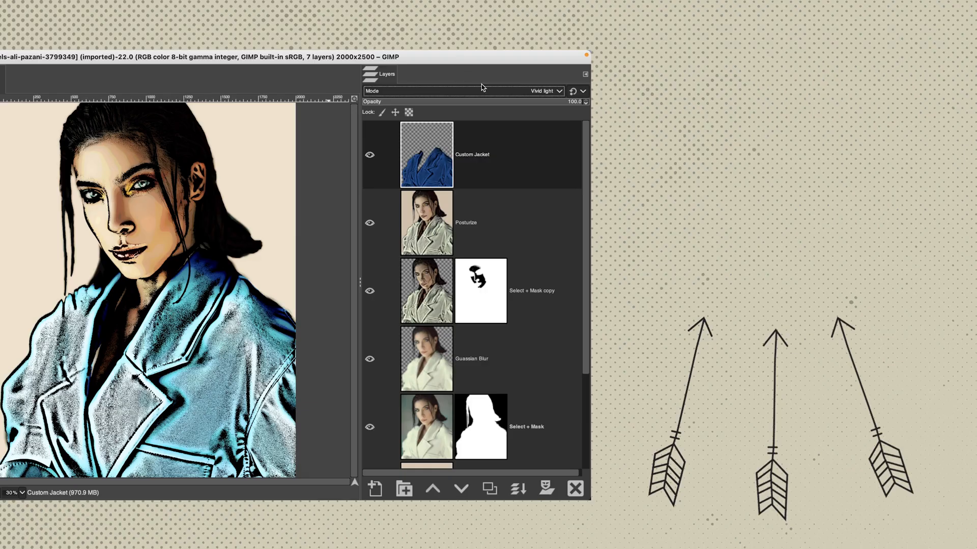
pyautogui.moveTo(573, 101); pyautogui.dragTo(500, 101)
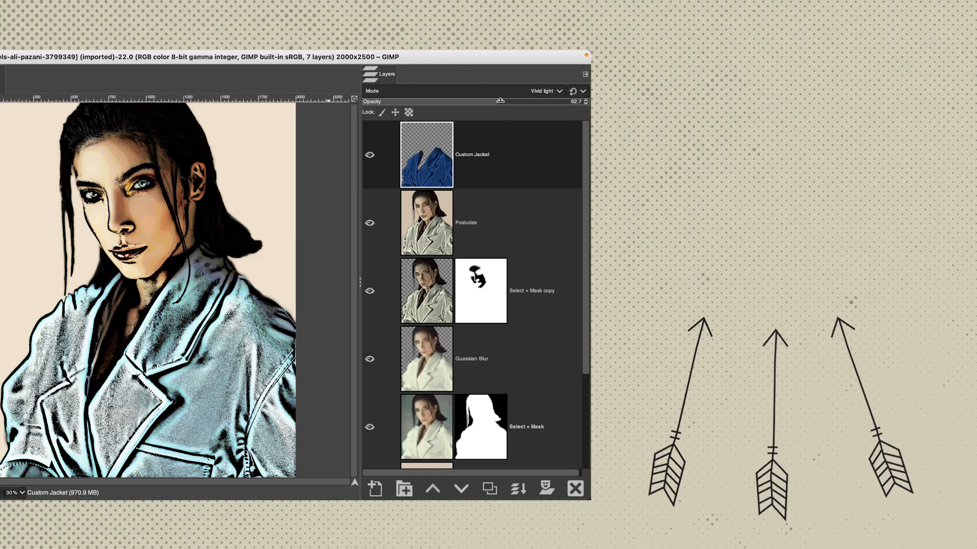